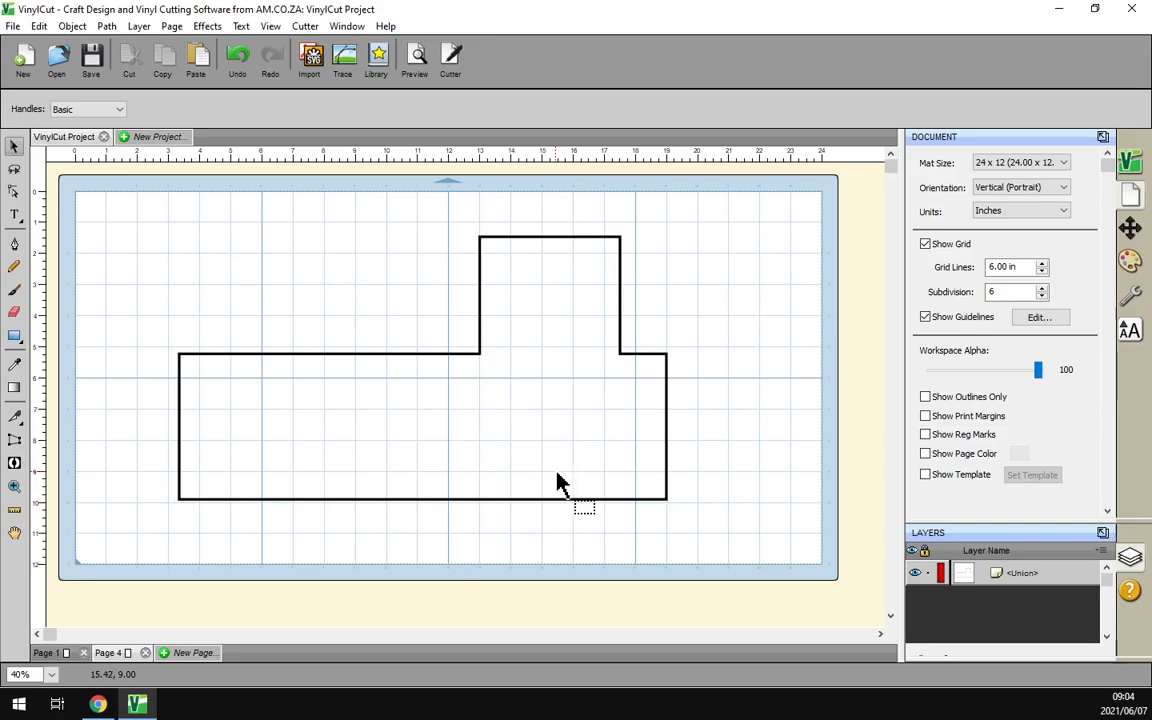
mouse_move(478, 438)
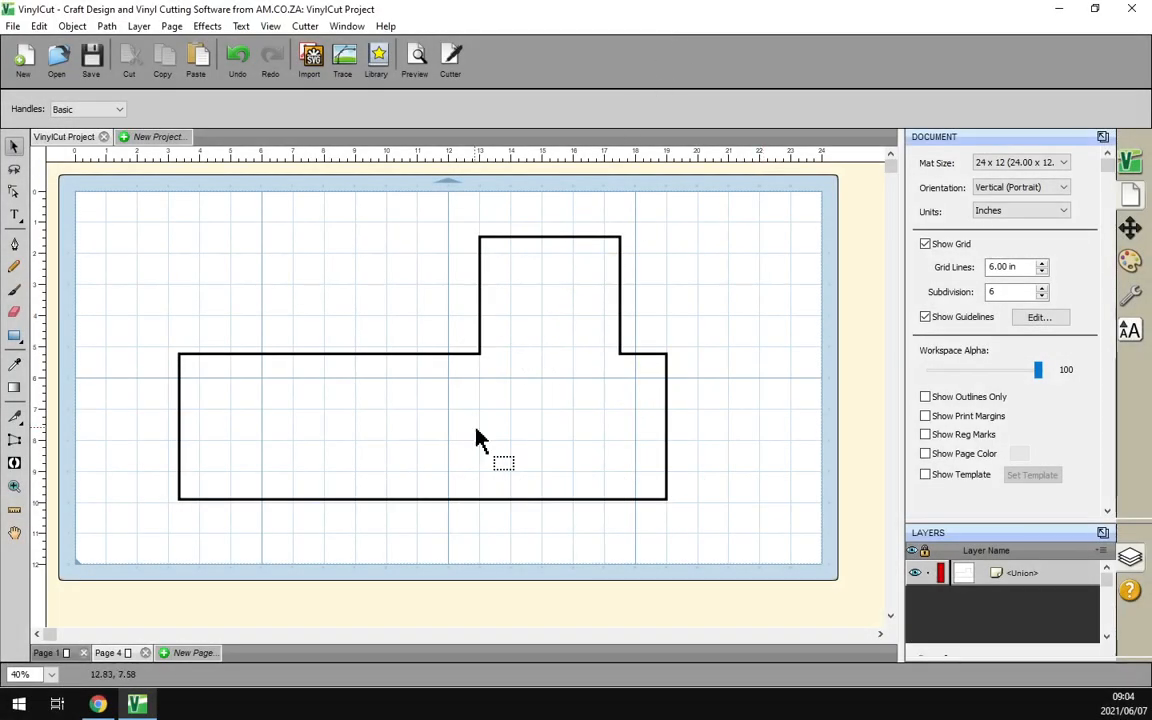
mouse_move(555, 333)
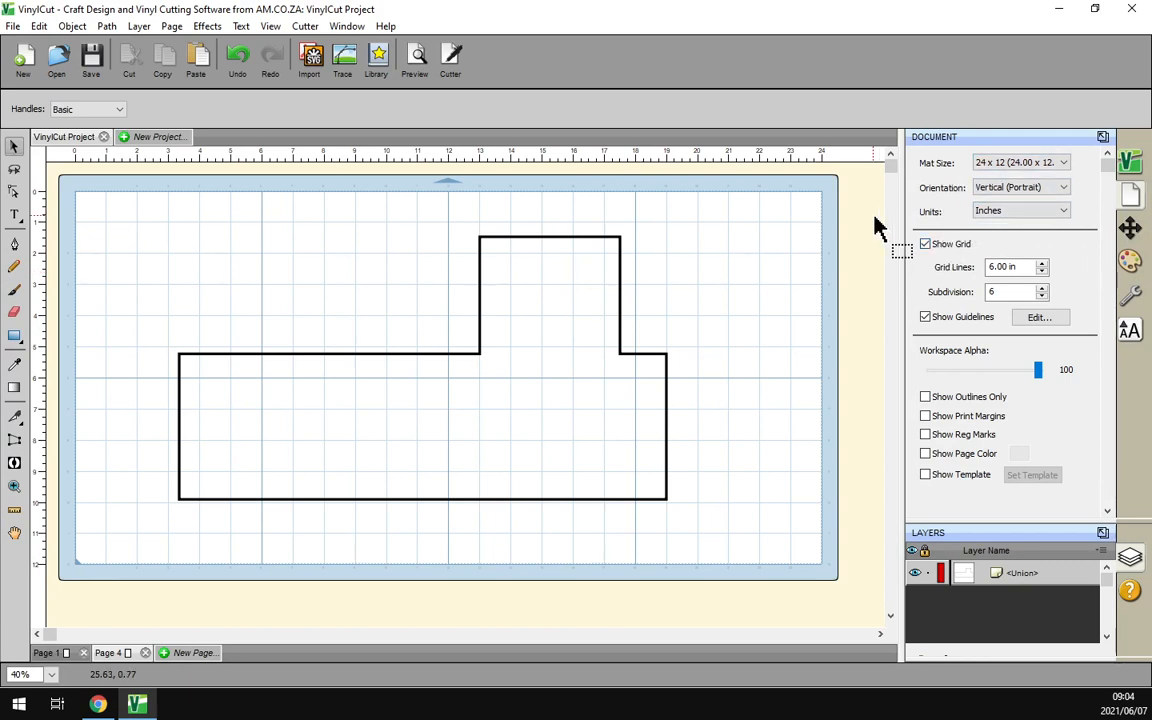
mouse_move(975, 150)
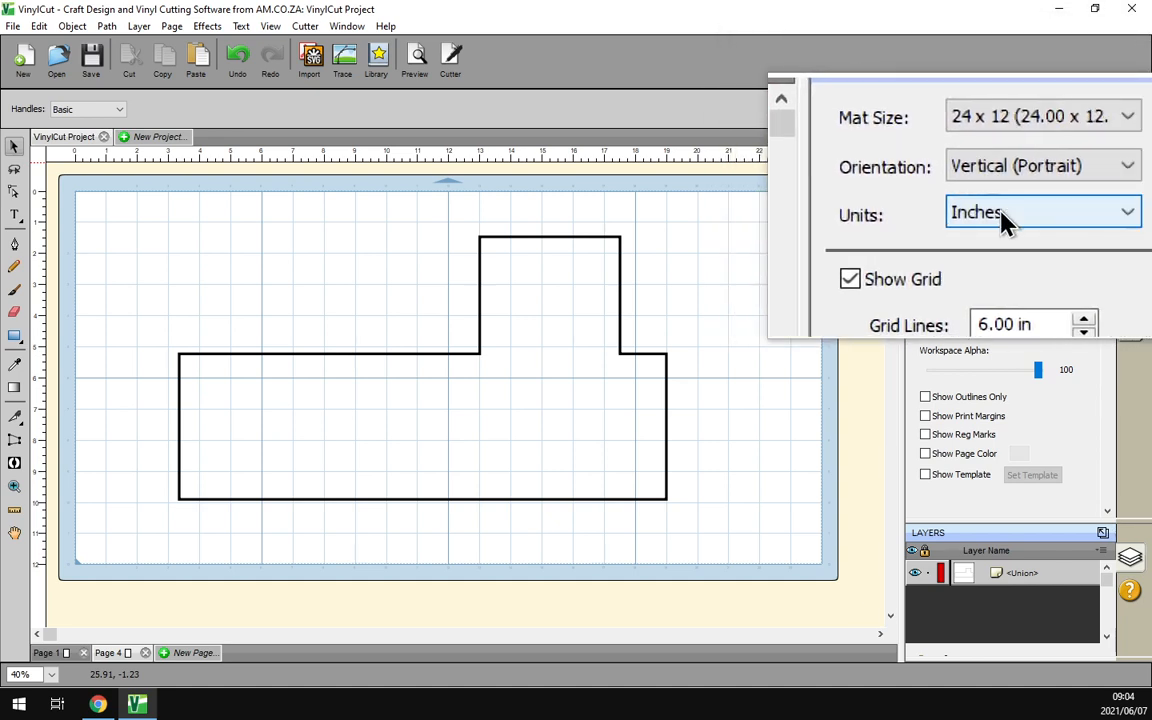
Step: Activate the Ruler tool to show the X/Y, W x H, Distance and Angle readouts
left_click(1040, 212)
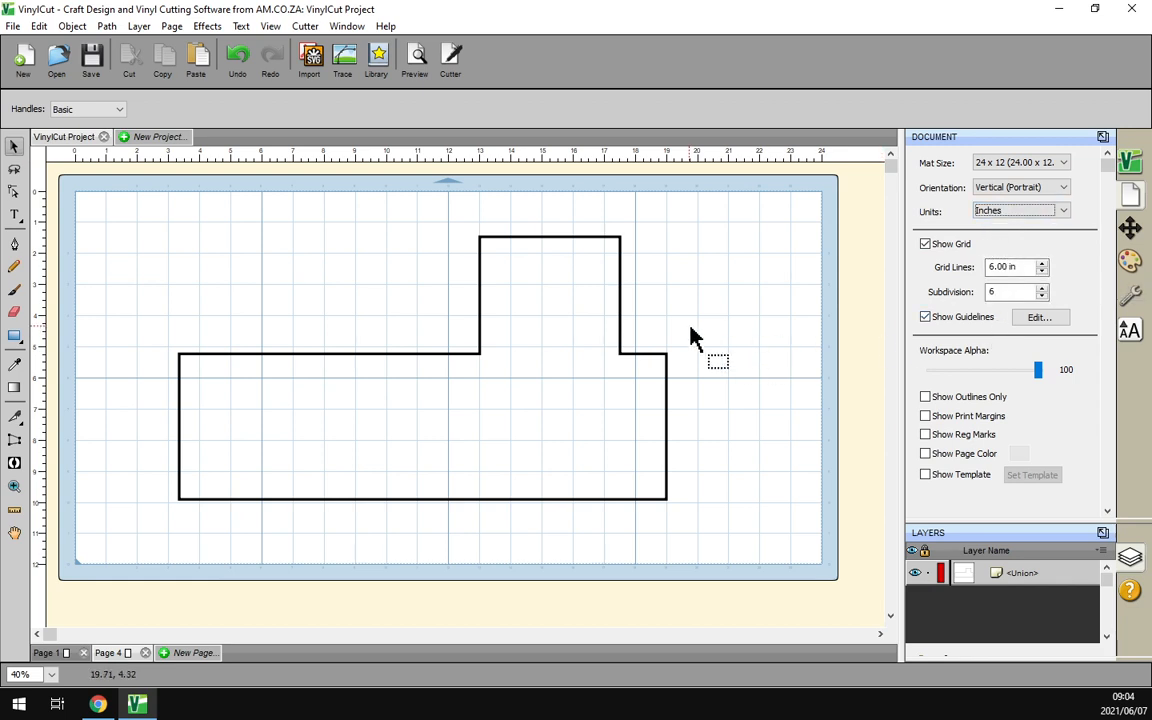
mouse_move(265, 285)
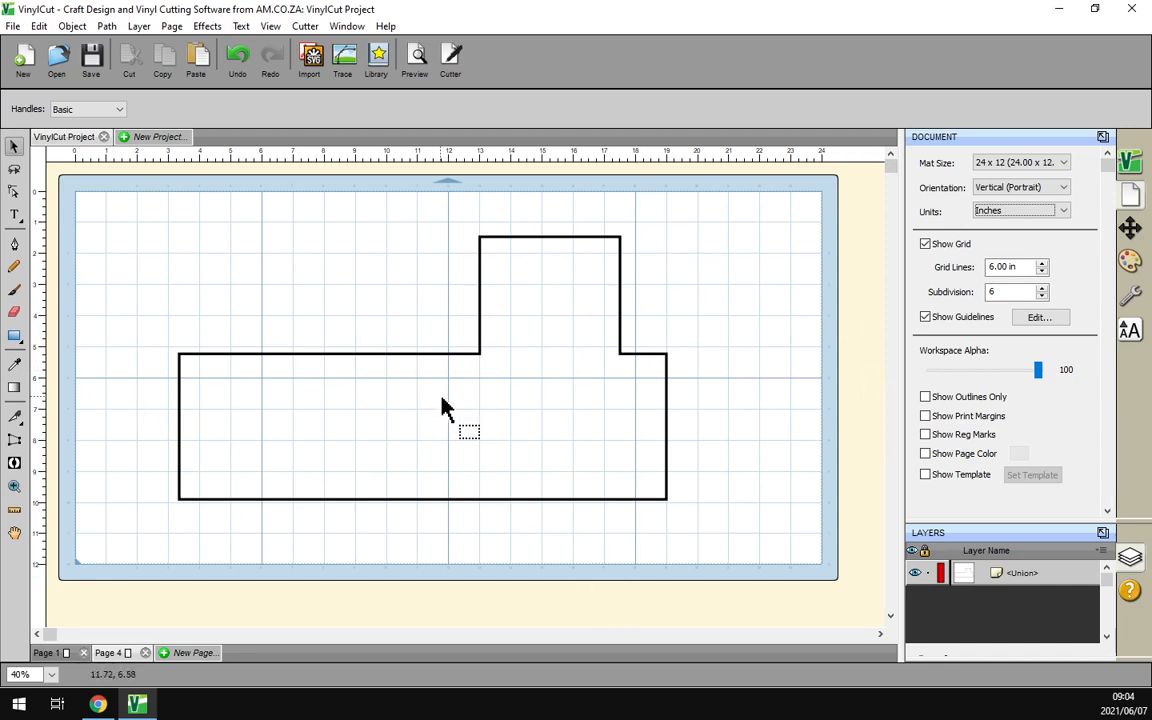
mouse_move(1005, 295)
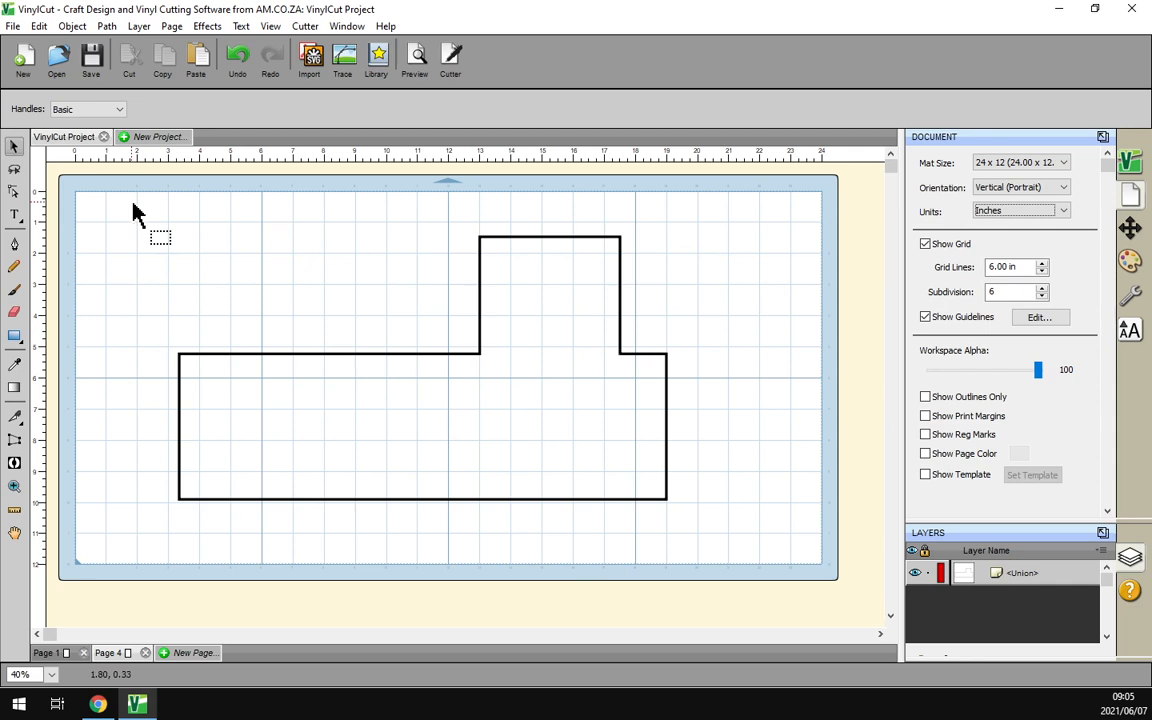
mouse_move(280, 218)
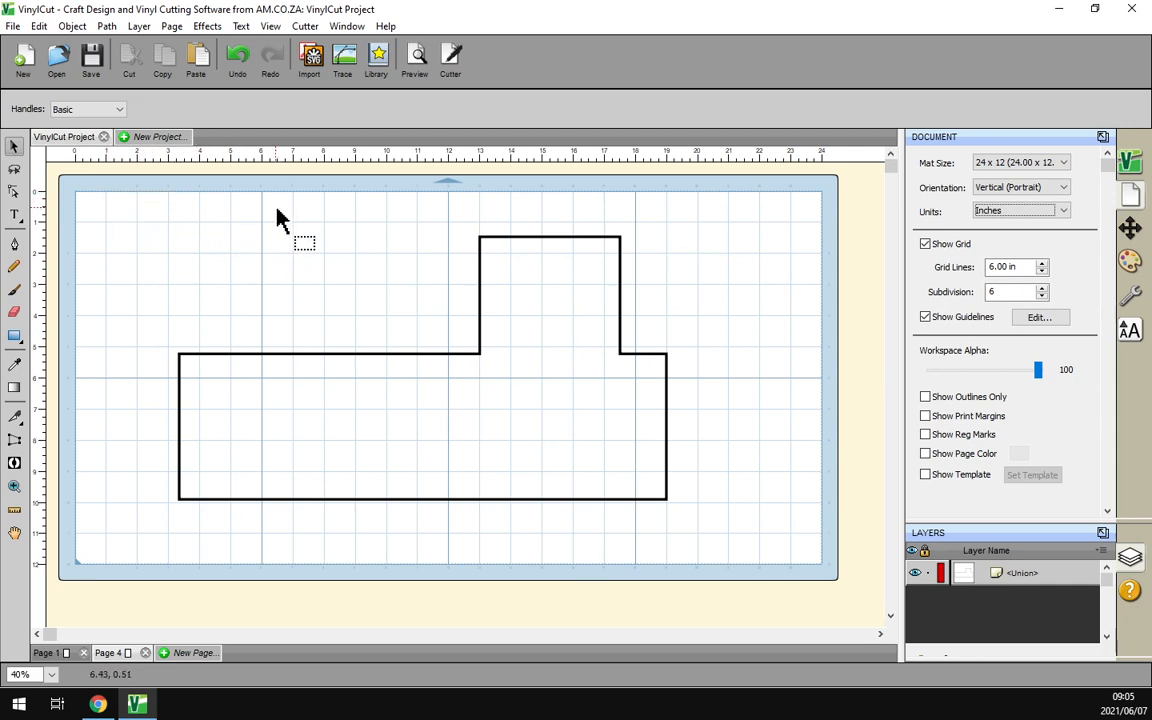
mouse_move(235, 238)
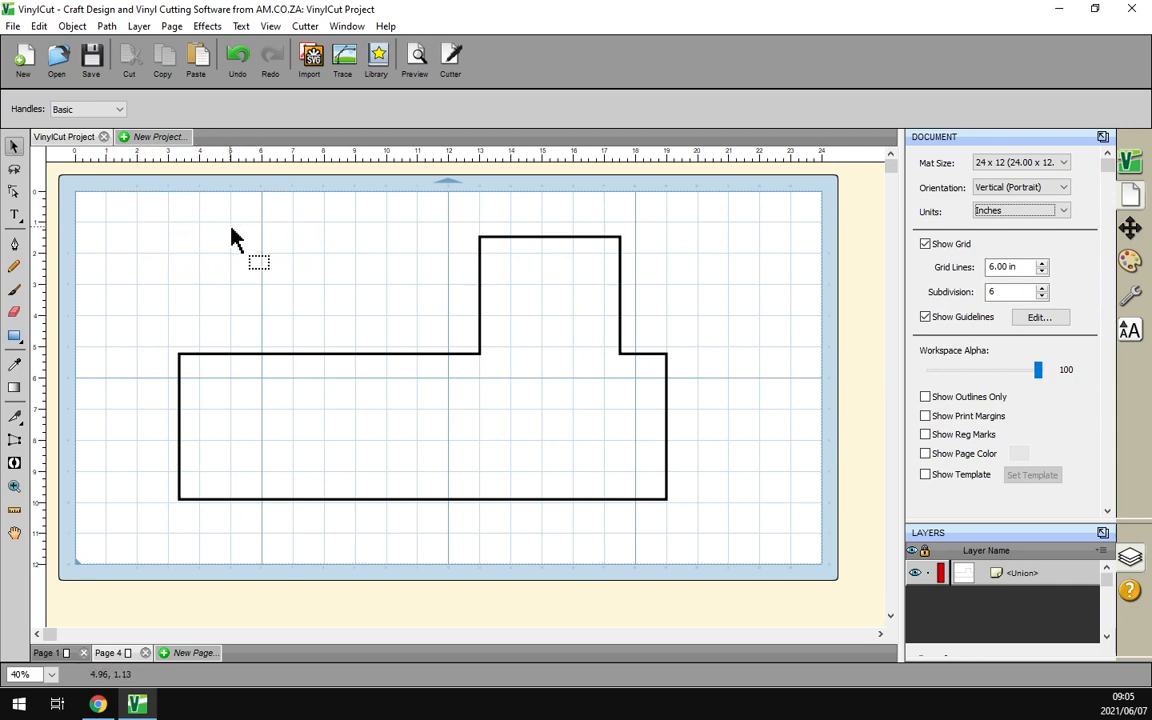
mouse_move(413, 194)
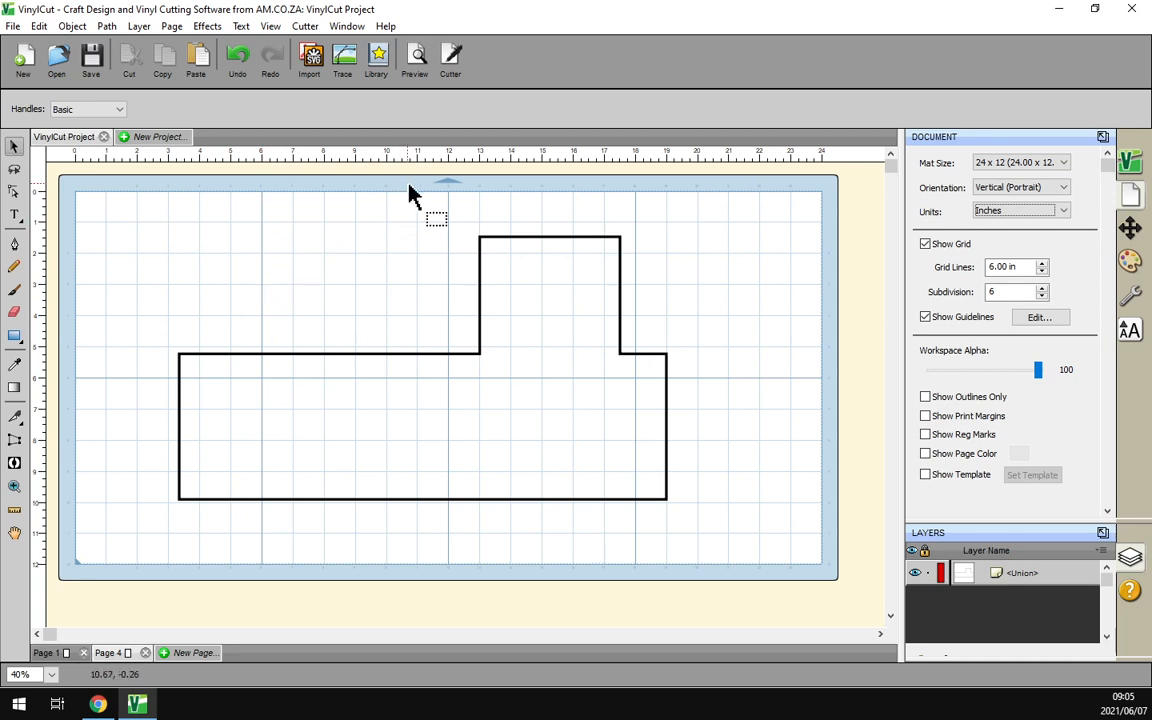
mouse_move(165, 215)
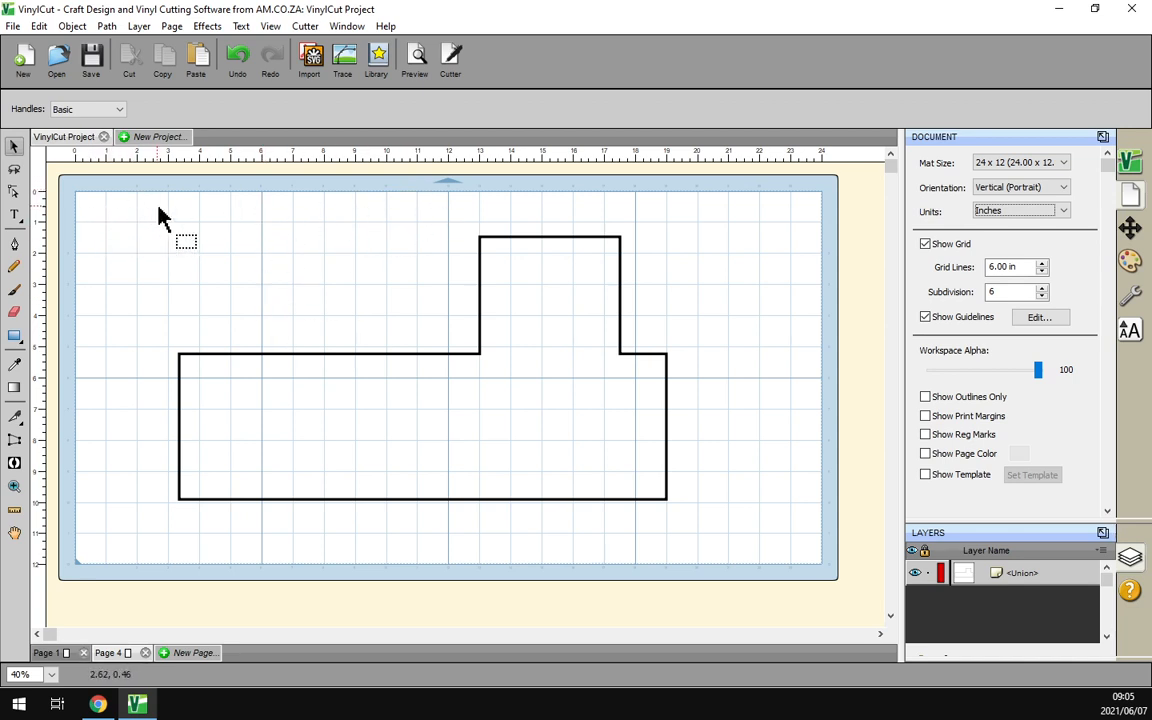
mouse_move(237, 224)
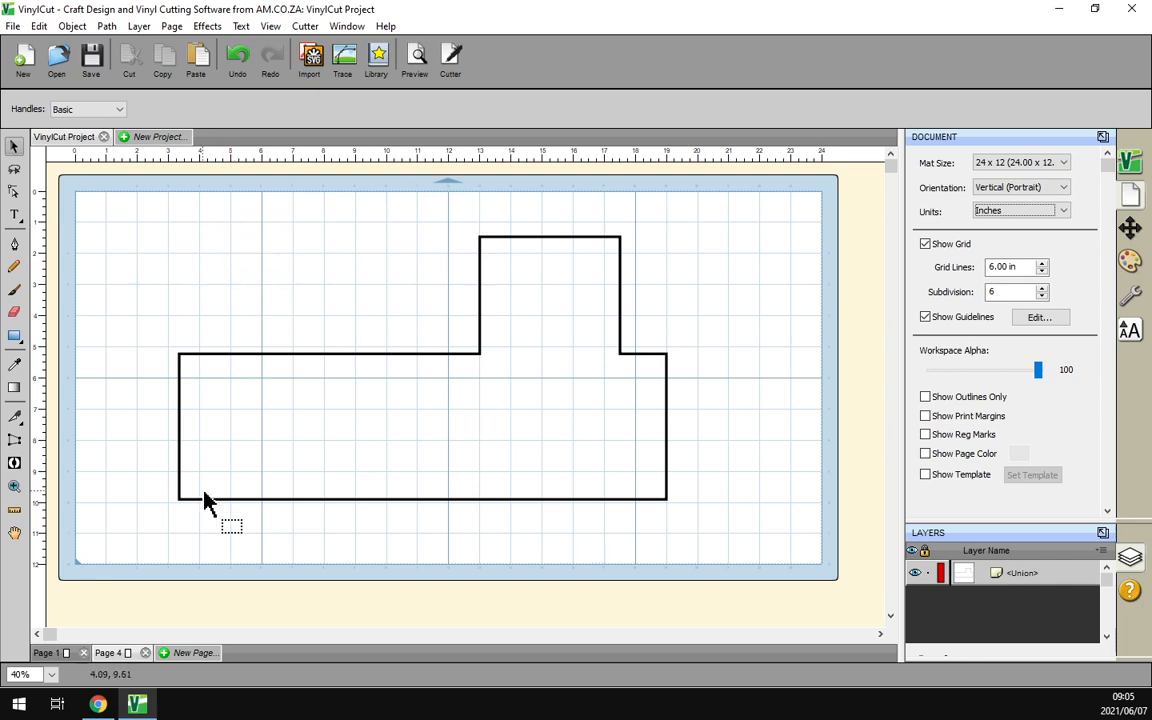
mouse_move(145, 414)
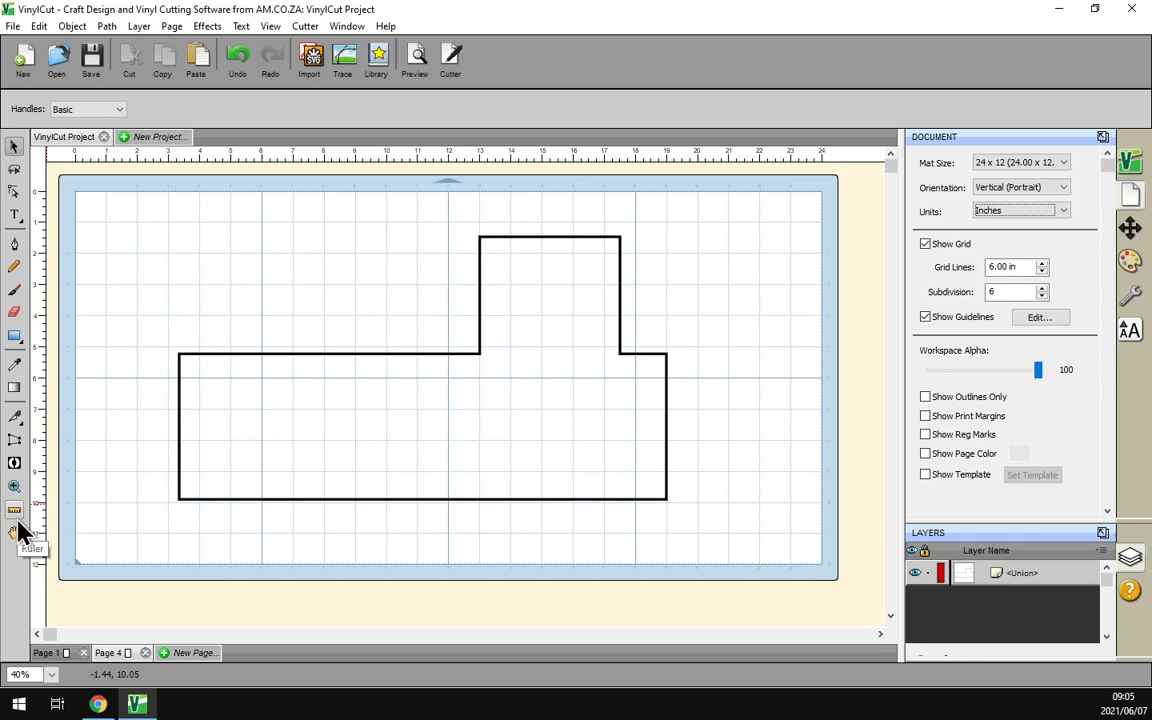
left_click(14, 510)
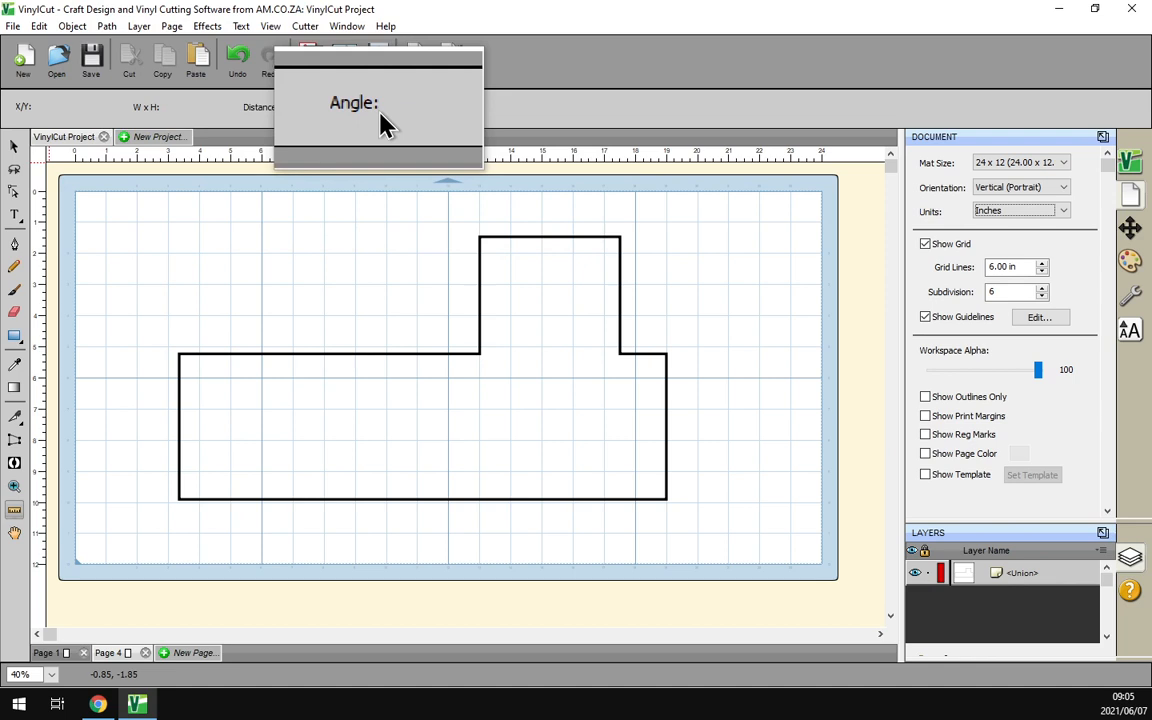
mouse_move(235, 327)
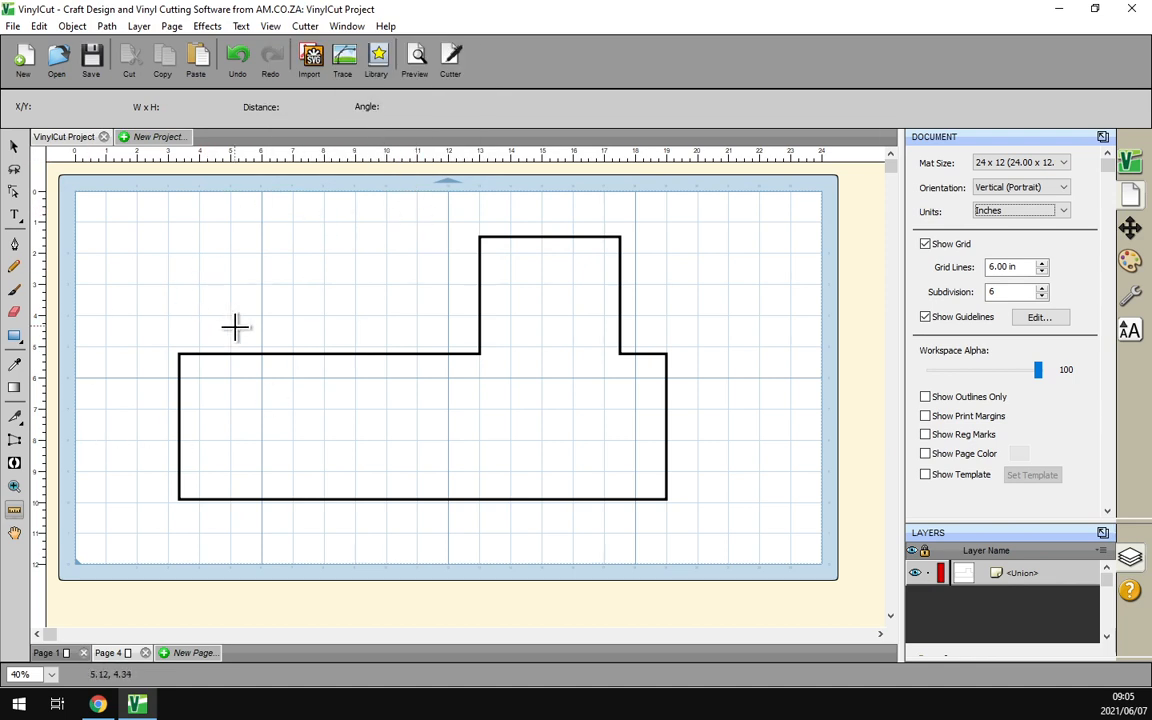
mouse_move(178, 353)
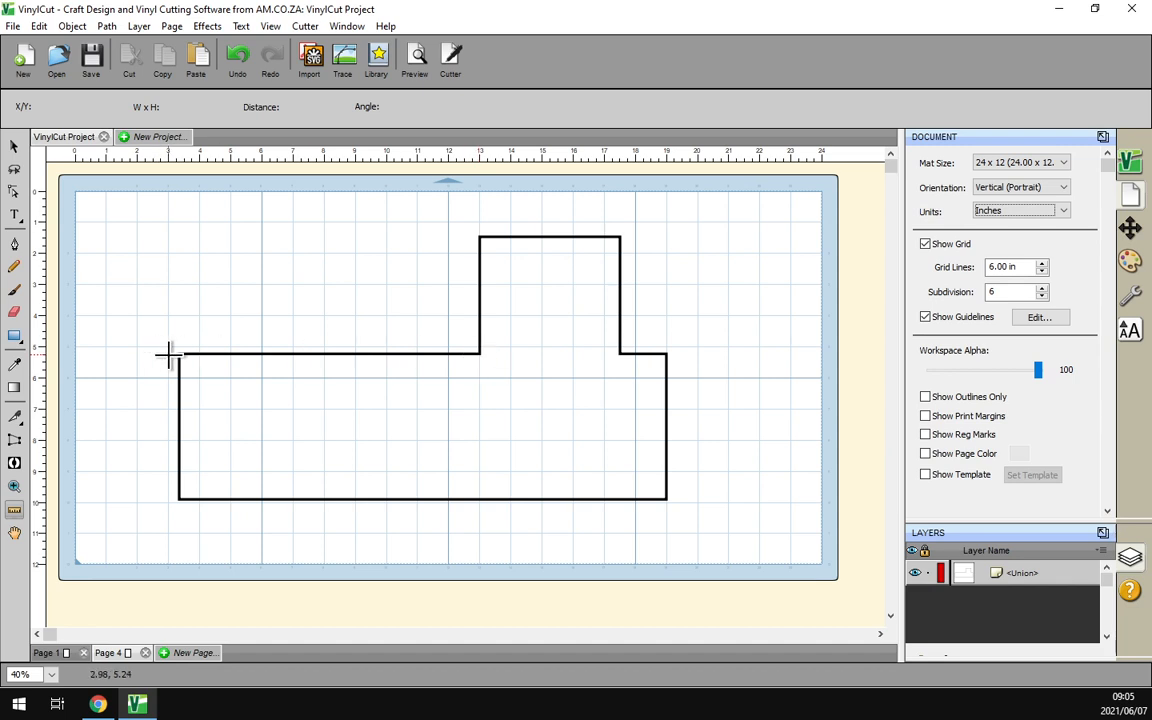
mouse_move(178, 356)
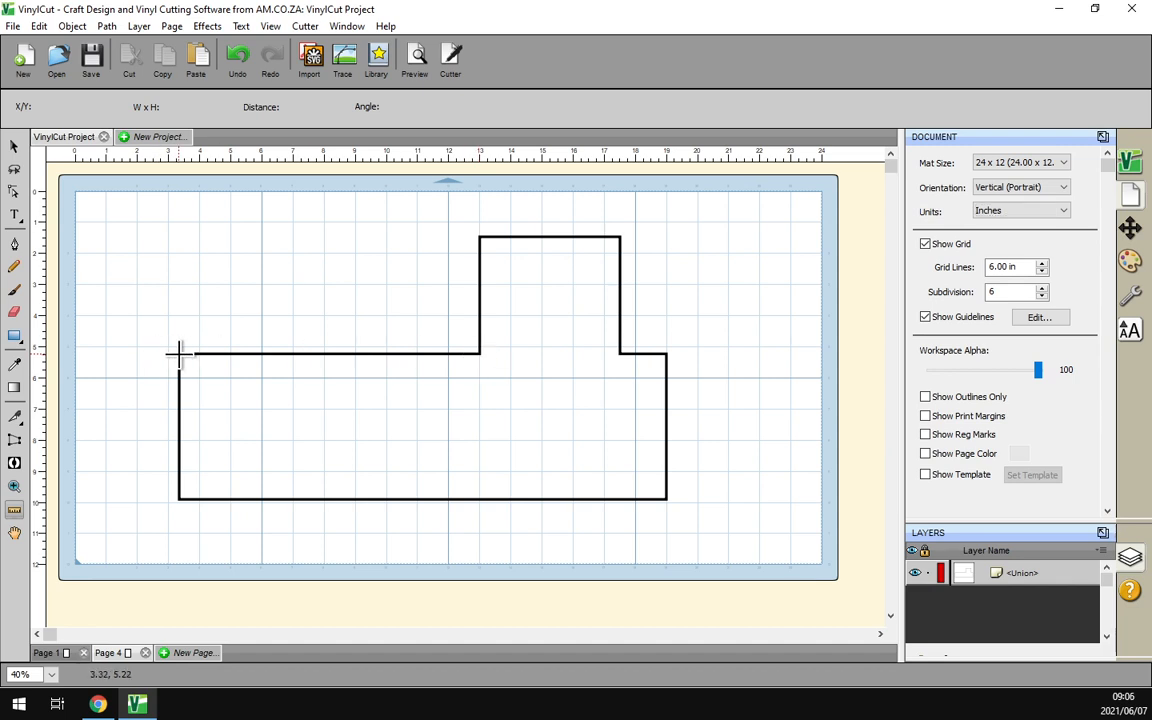
Step: Drag the ruler from the shape's upper-left corner along its top edge, reading 9.66 in. at 0°
left_click_drag(180, 355, 310, 225)
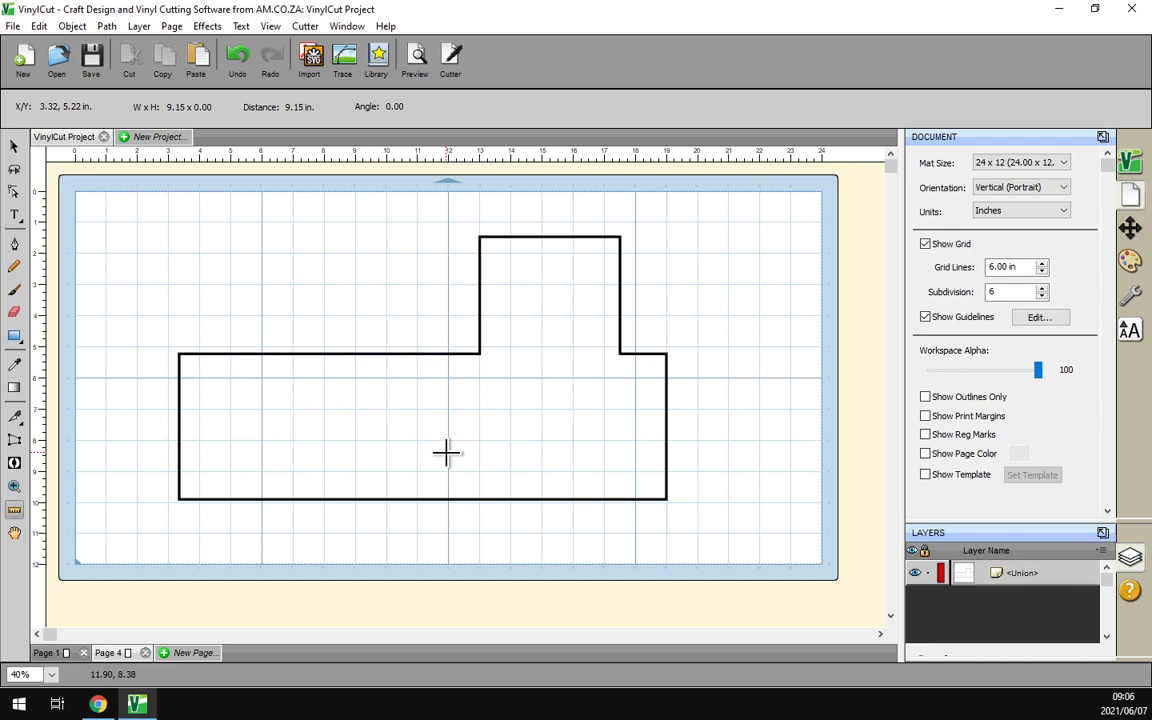
left_click_drag(185, 360, 350, 510)
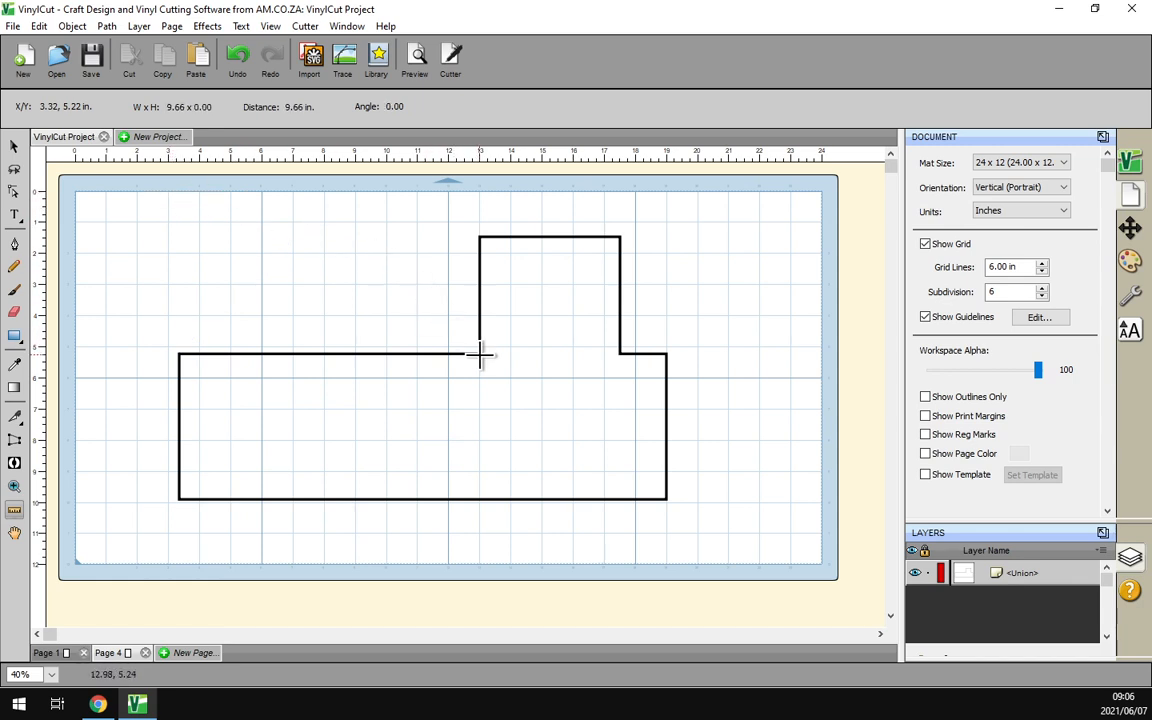
mouse_move(357, 322)
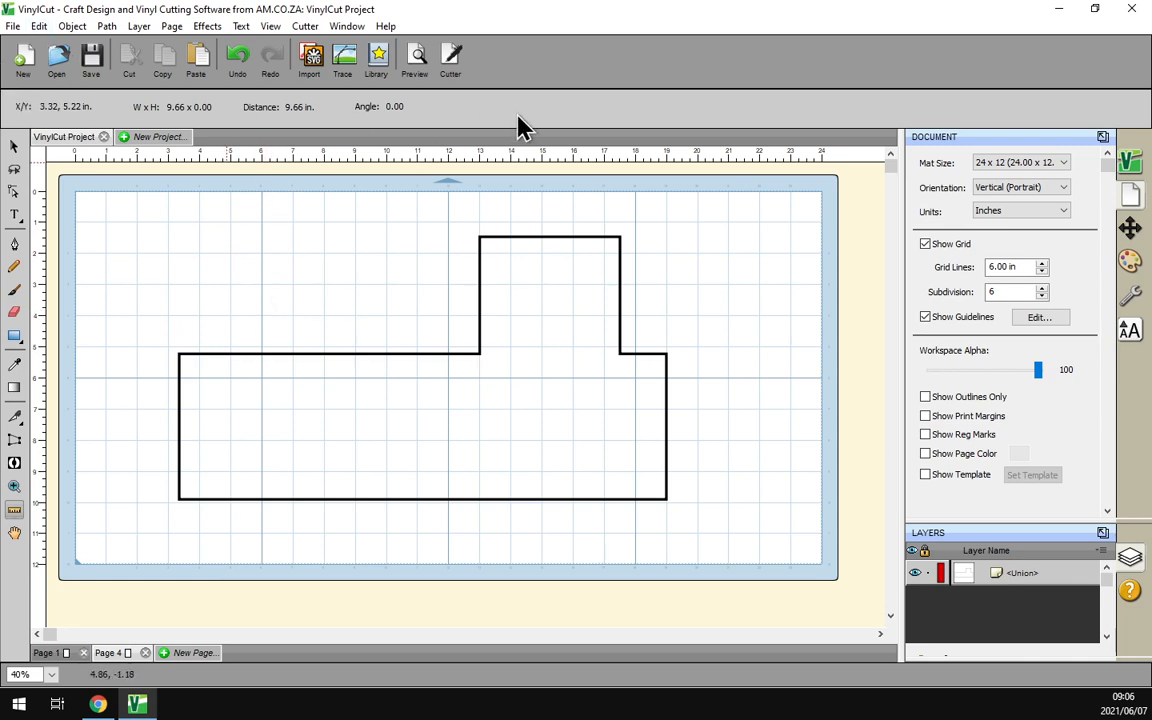
mouse_move(78, 132)
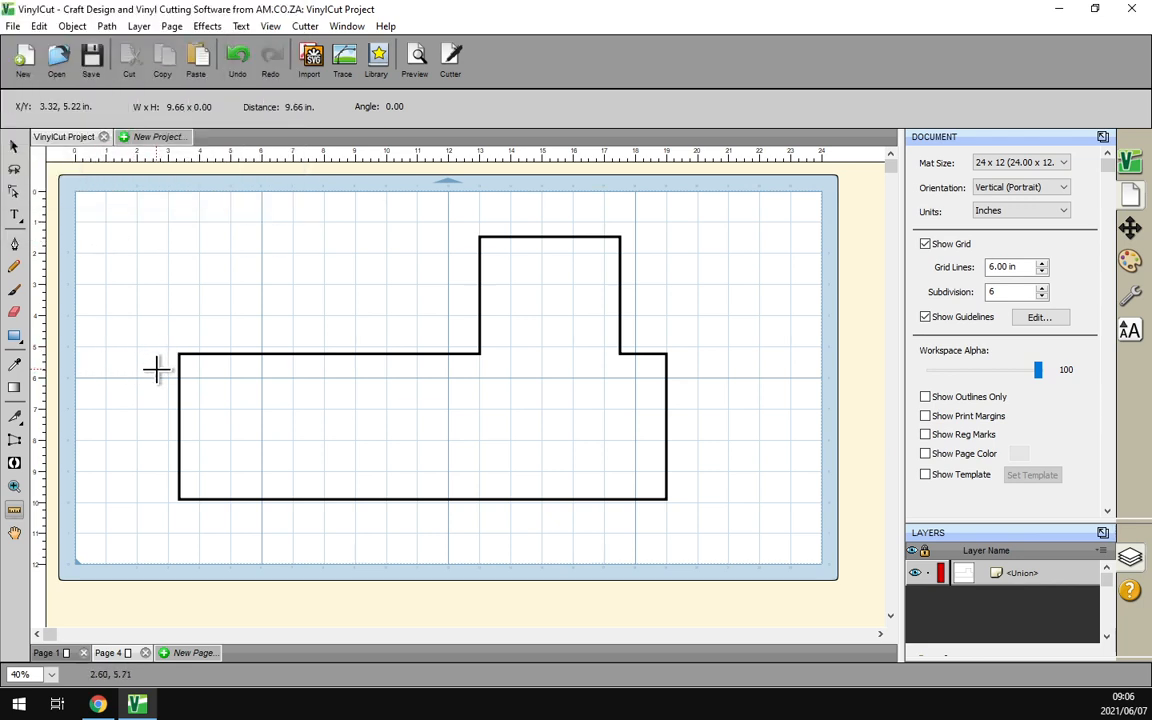
mouse_move(175, 358)
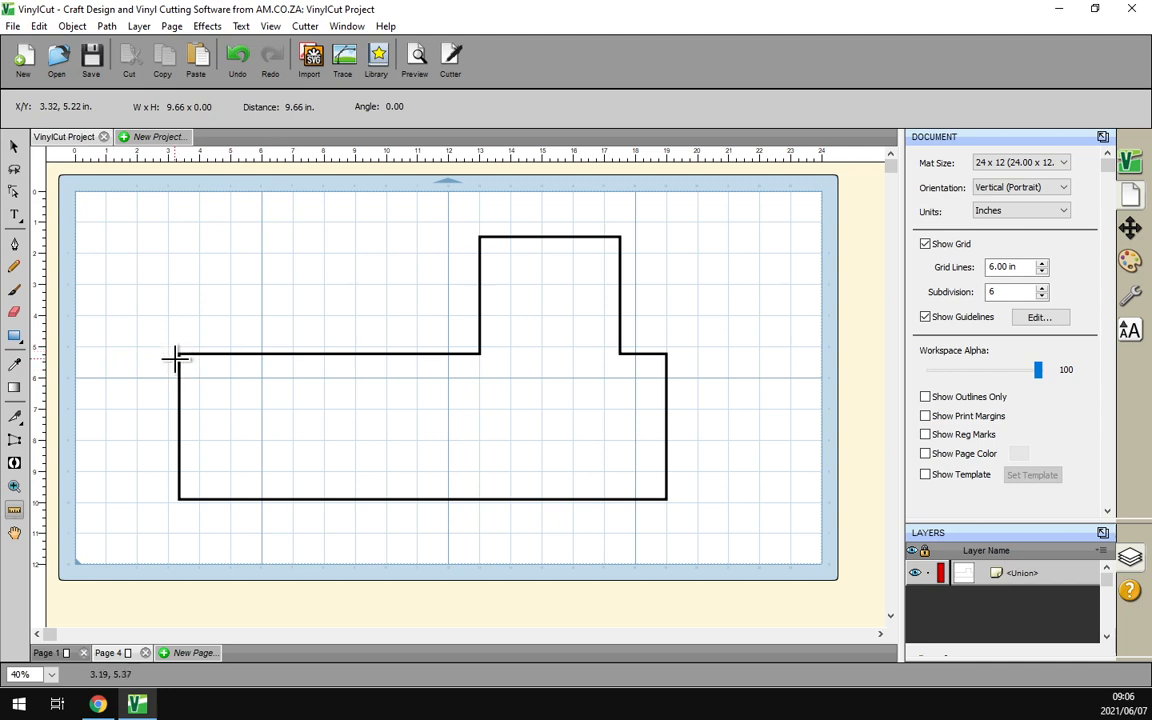
mouse_move(163, 290)
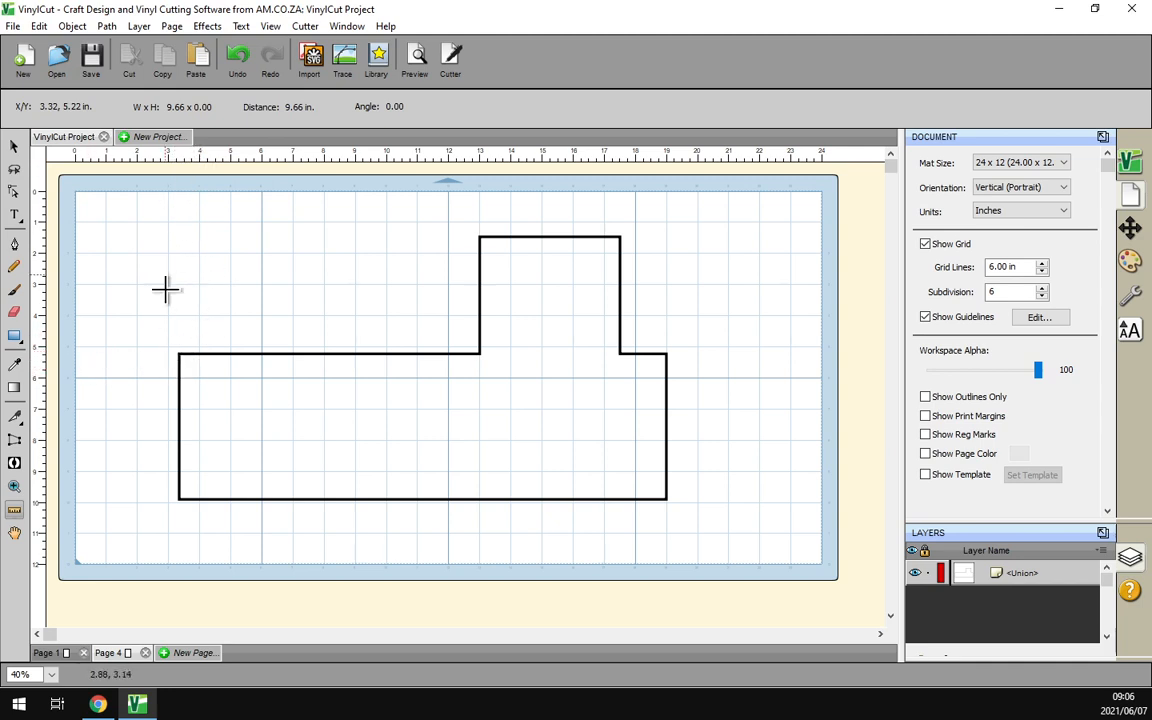
mouse_move(200, 150)
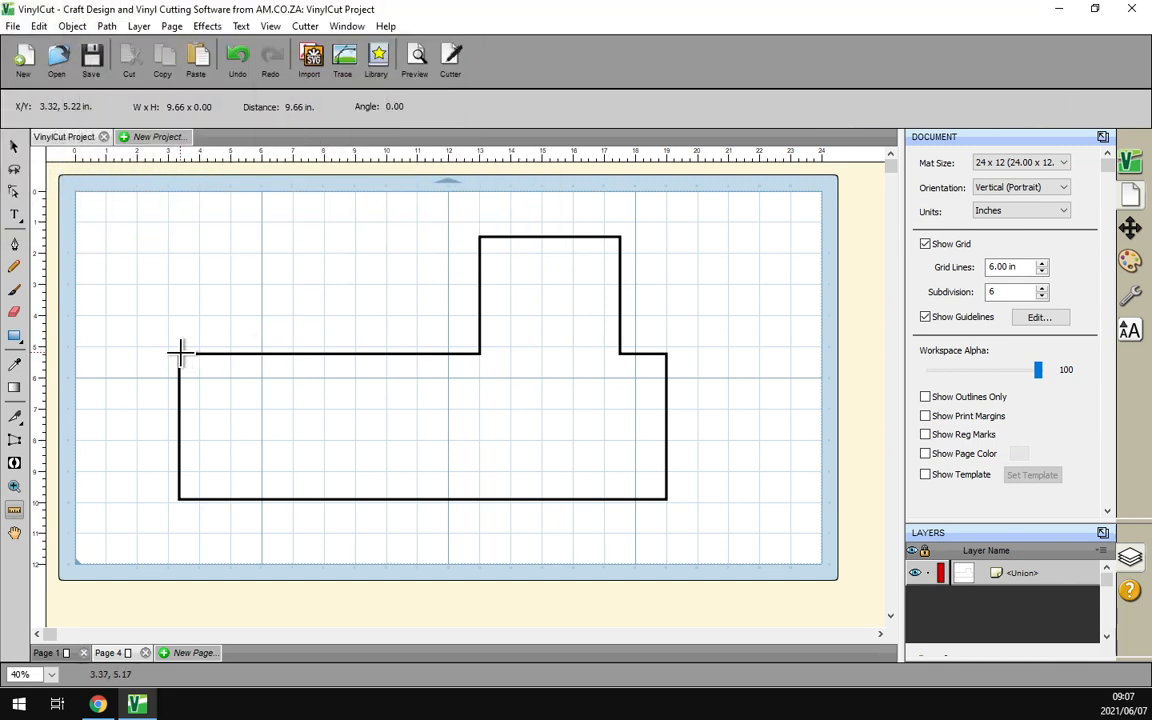
Step: Measure from the left corner to the tab's top-left corner, reading 10.36 in. at -21.09°
left_click_drag(183, 353, 470, 240)
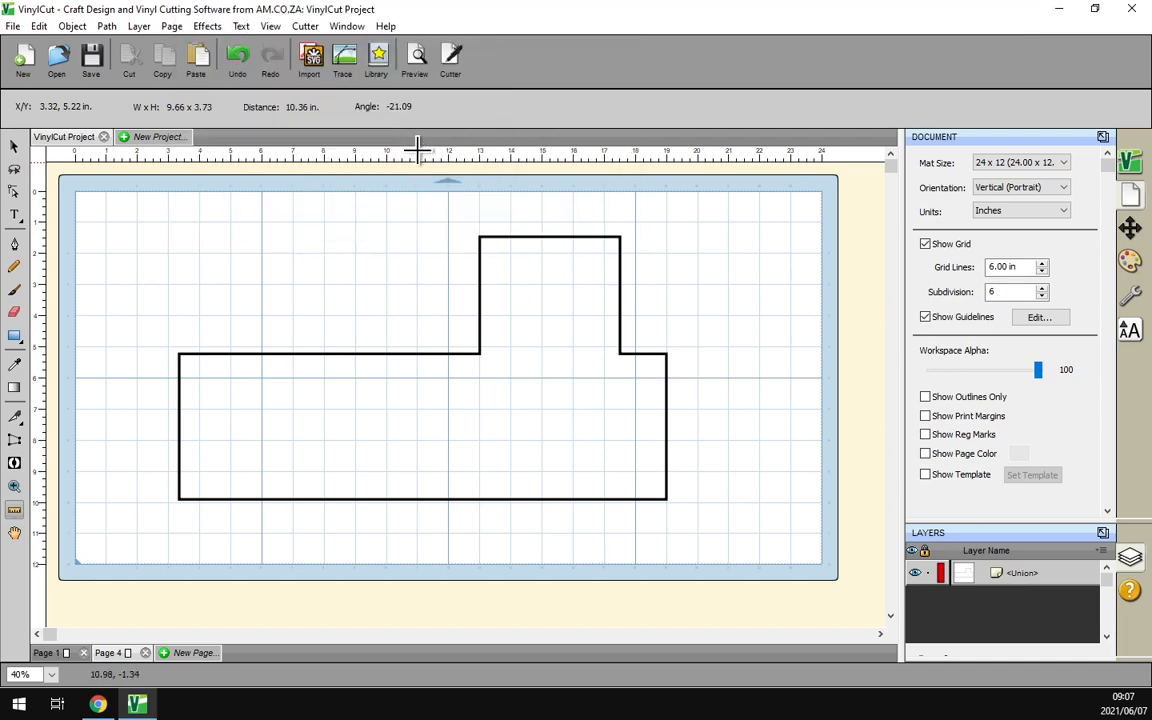
mouse_move(448, 378)
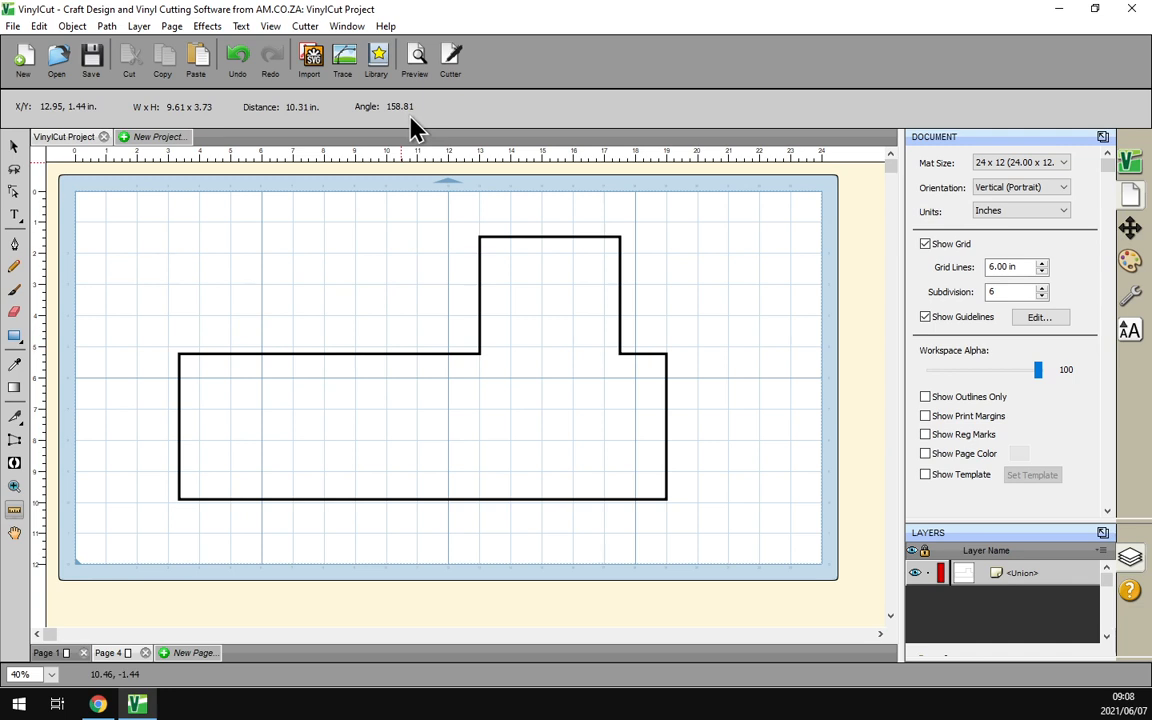
mouse_move(372, 130)
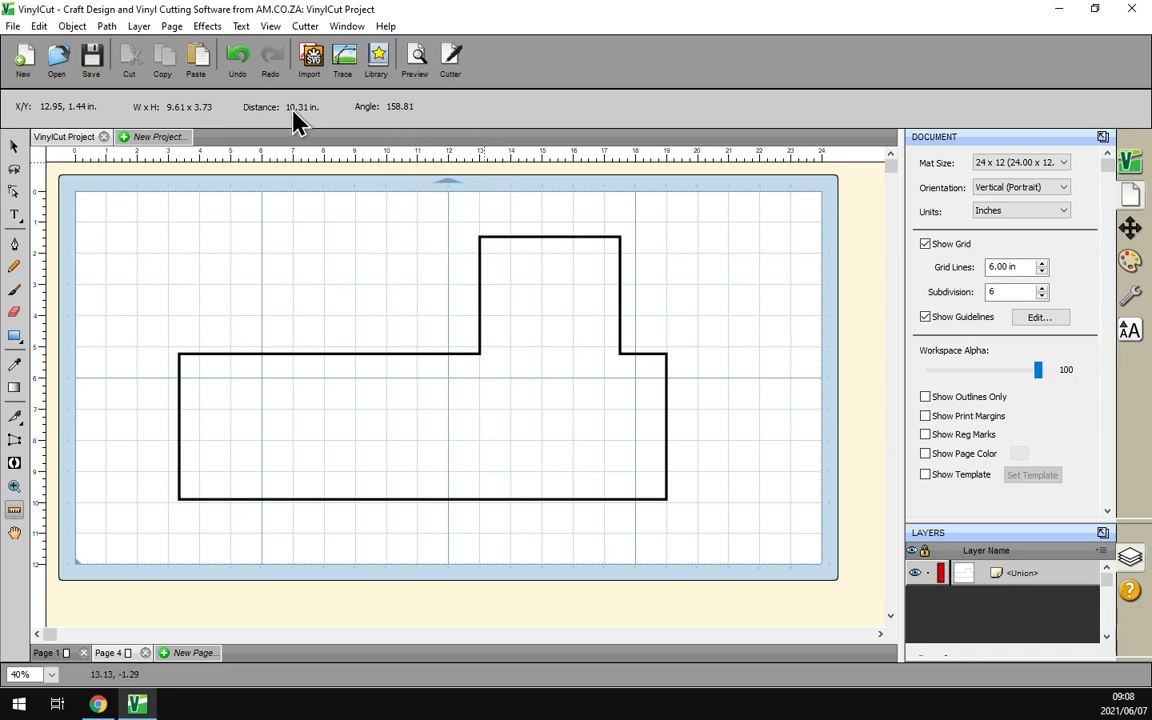
mouse_move(183, 356)
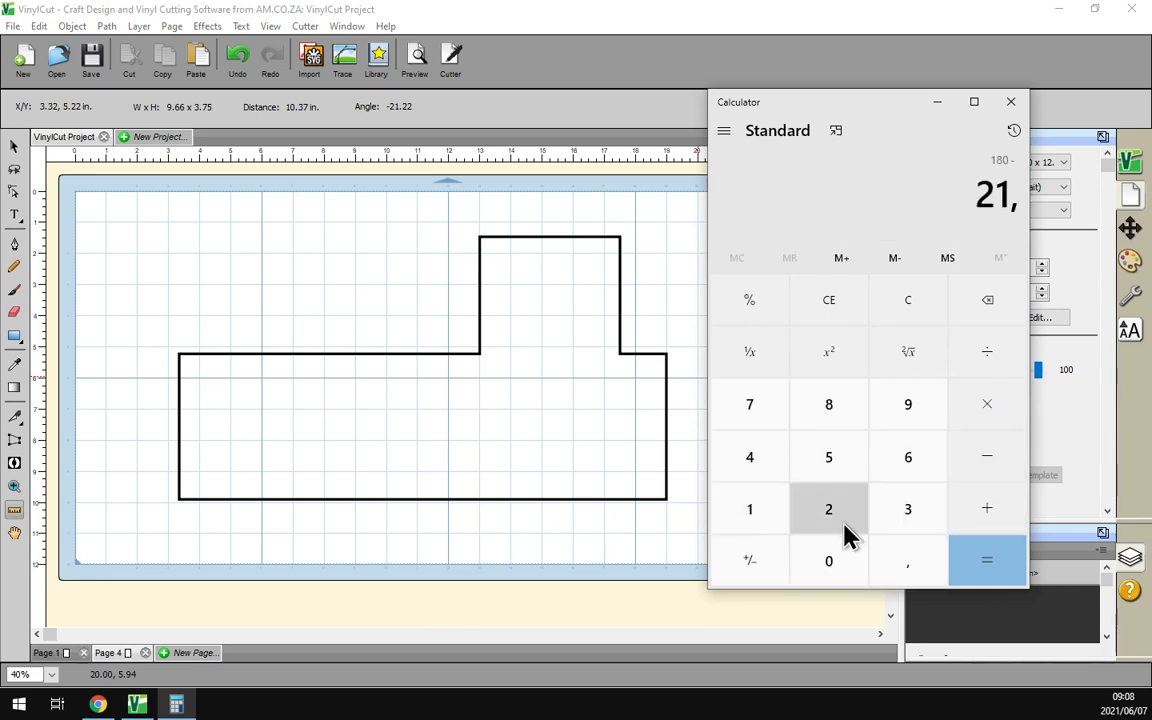
Step: Calculate 180 − 21.22 = 158.78, then close Calculator
left_click(986, 560)
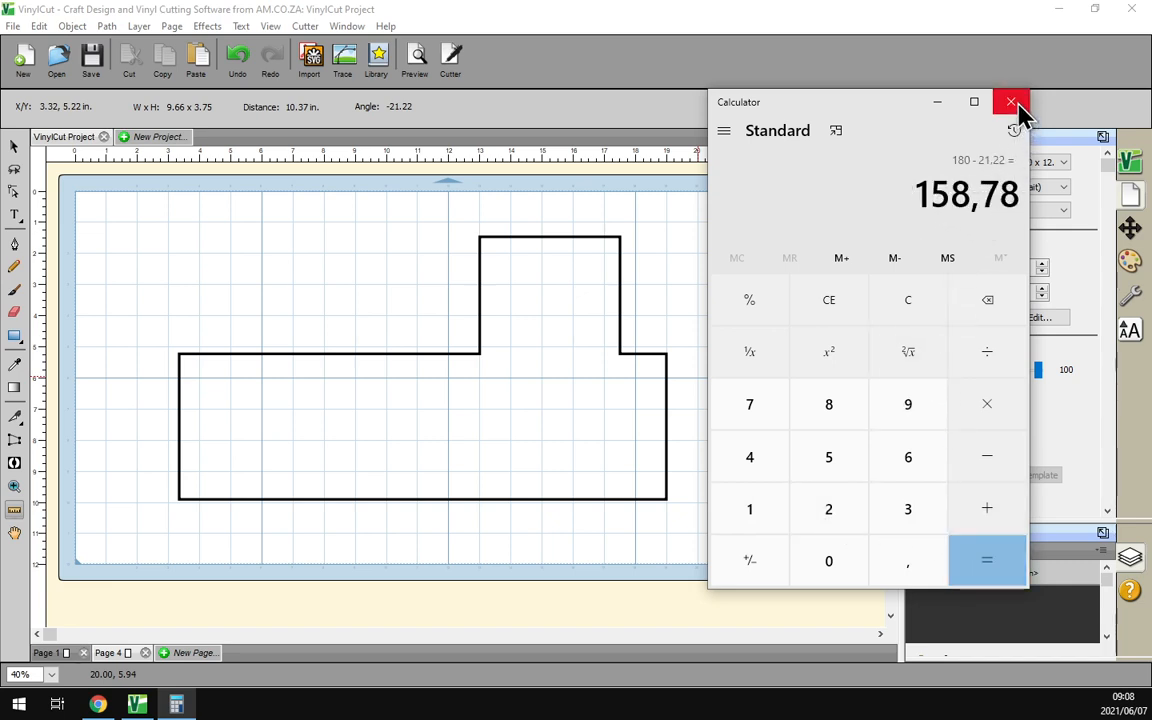
mouse_move(1011, 103)
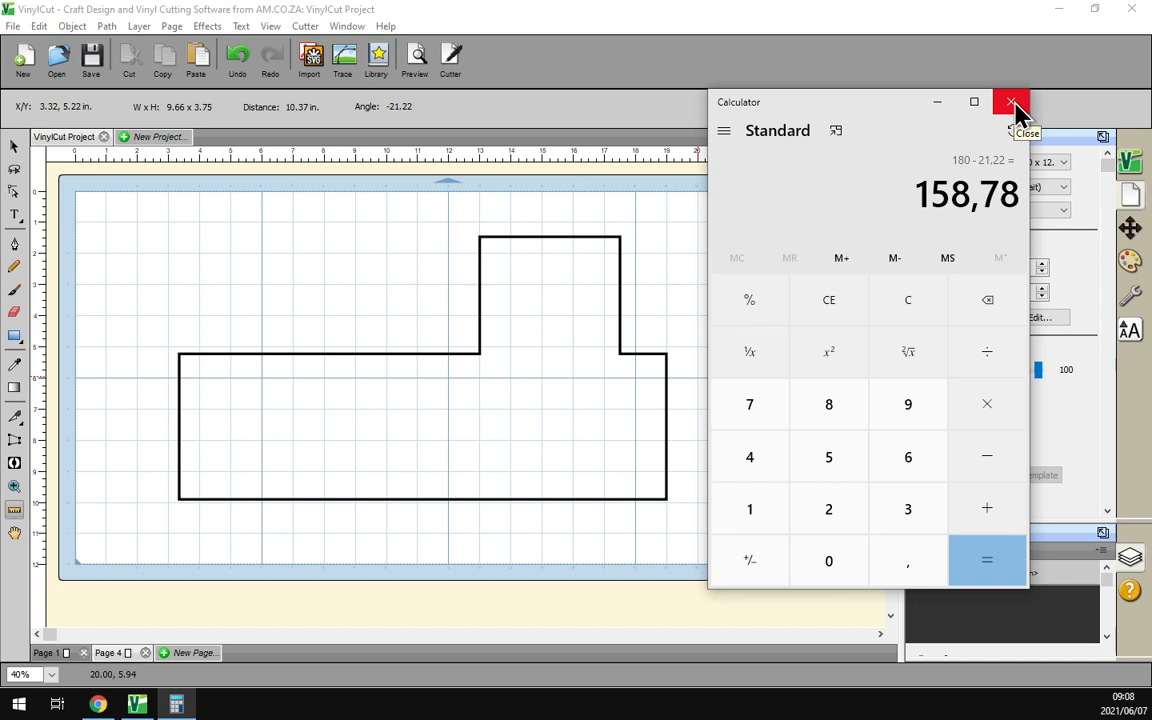
mouse_move(1012, 107)
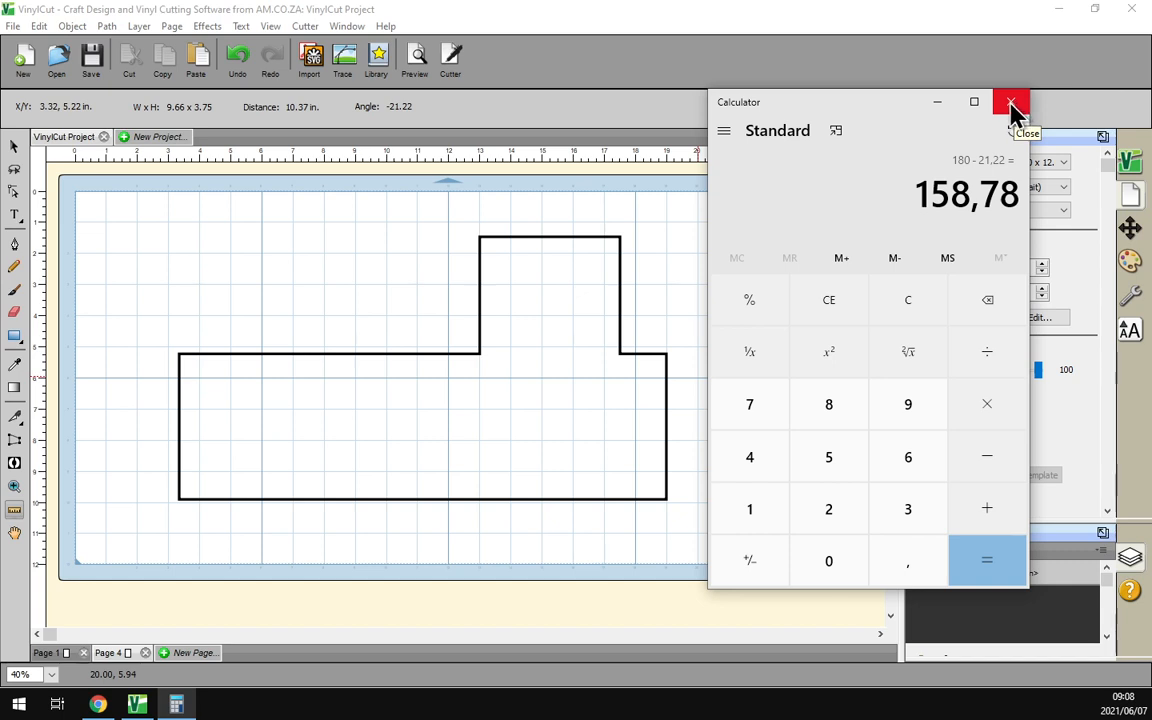
left_click(1010, 102)
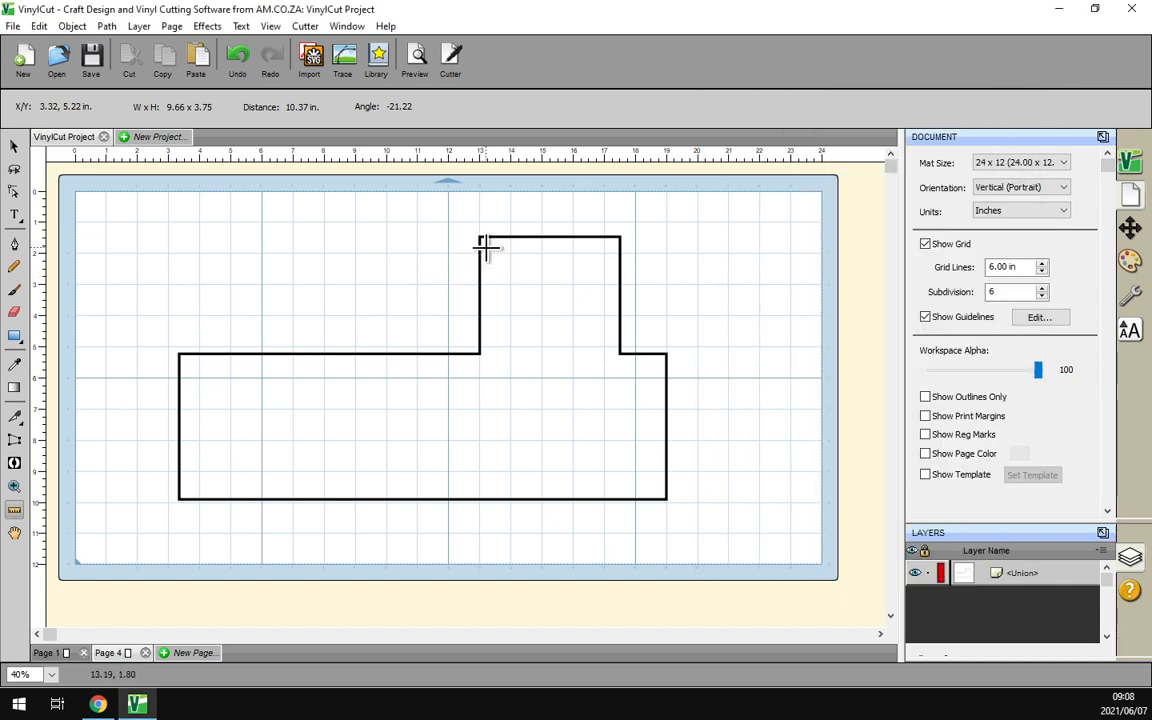
Step: Measure 7.00 in. leftward at 180° from the tab's top-left corner, then return to the Select tool
left_click_drag(485, 248, 215, 355)
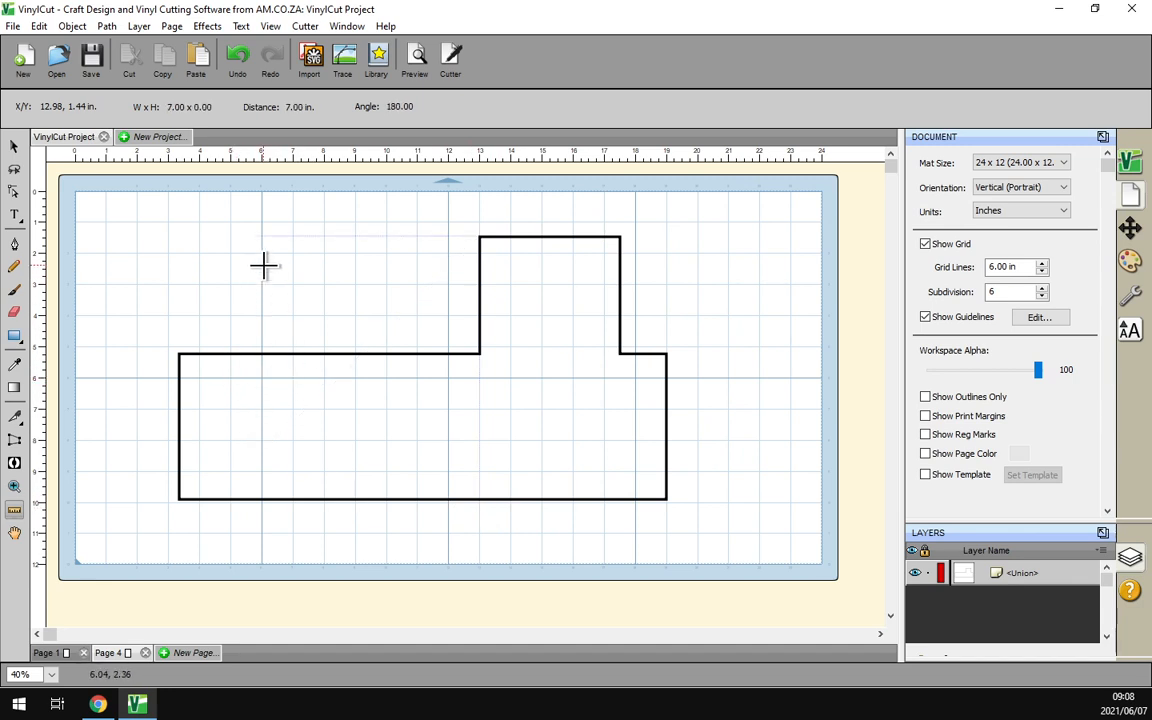
left_click(14, 147)
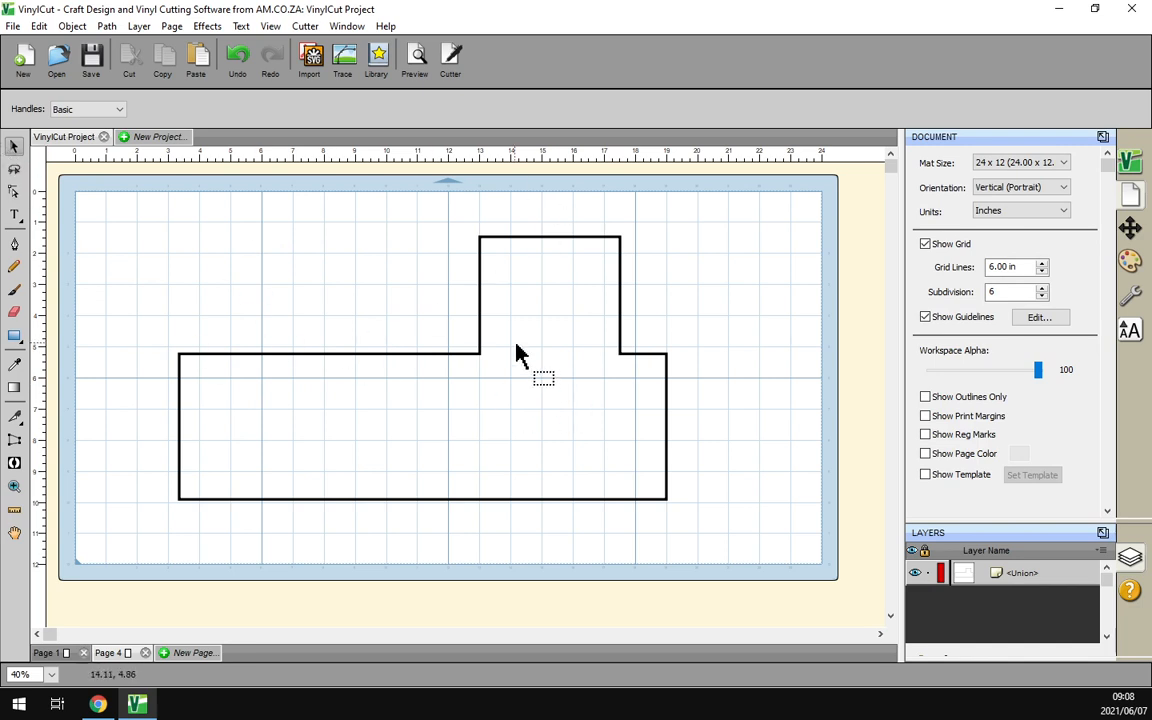
mouse_move(130, 655)
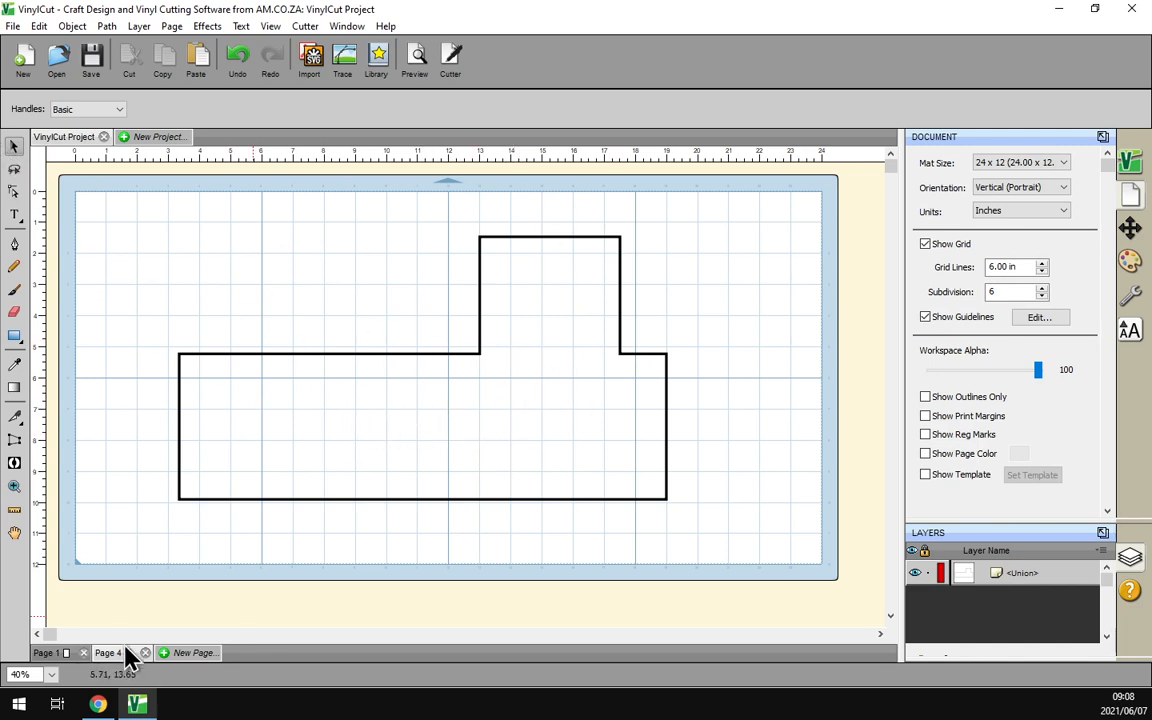
left_click(97, 703)
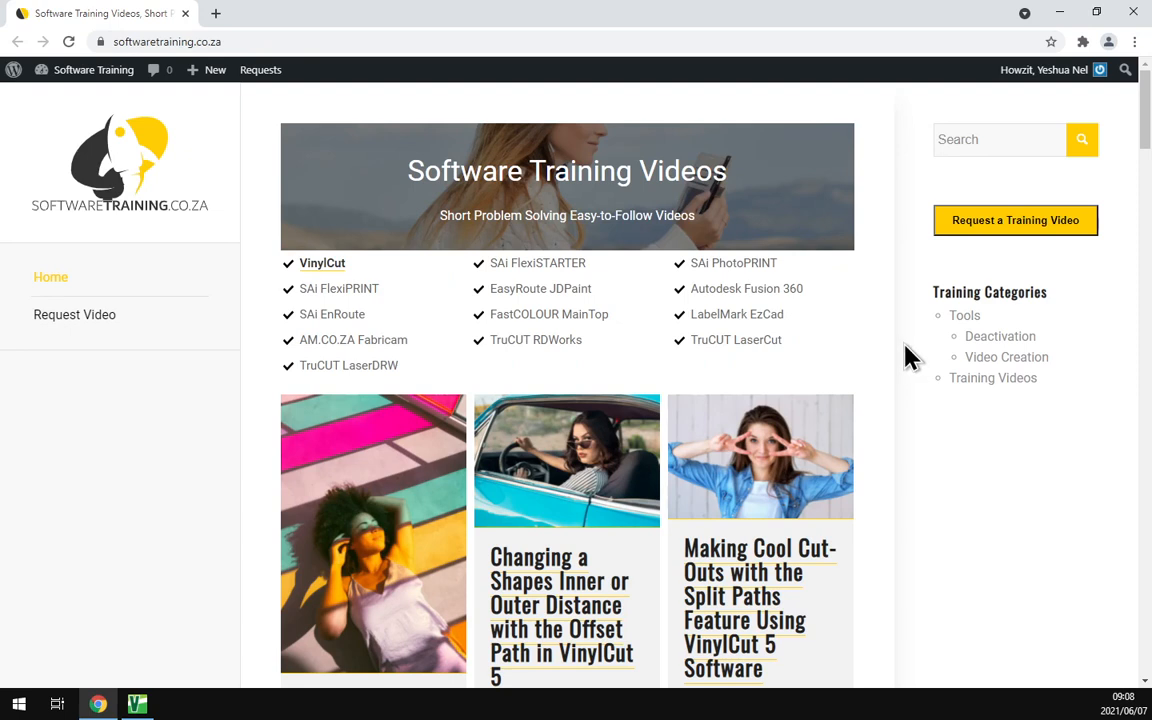
mouse_move(679, 318)
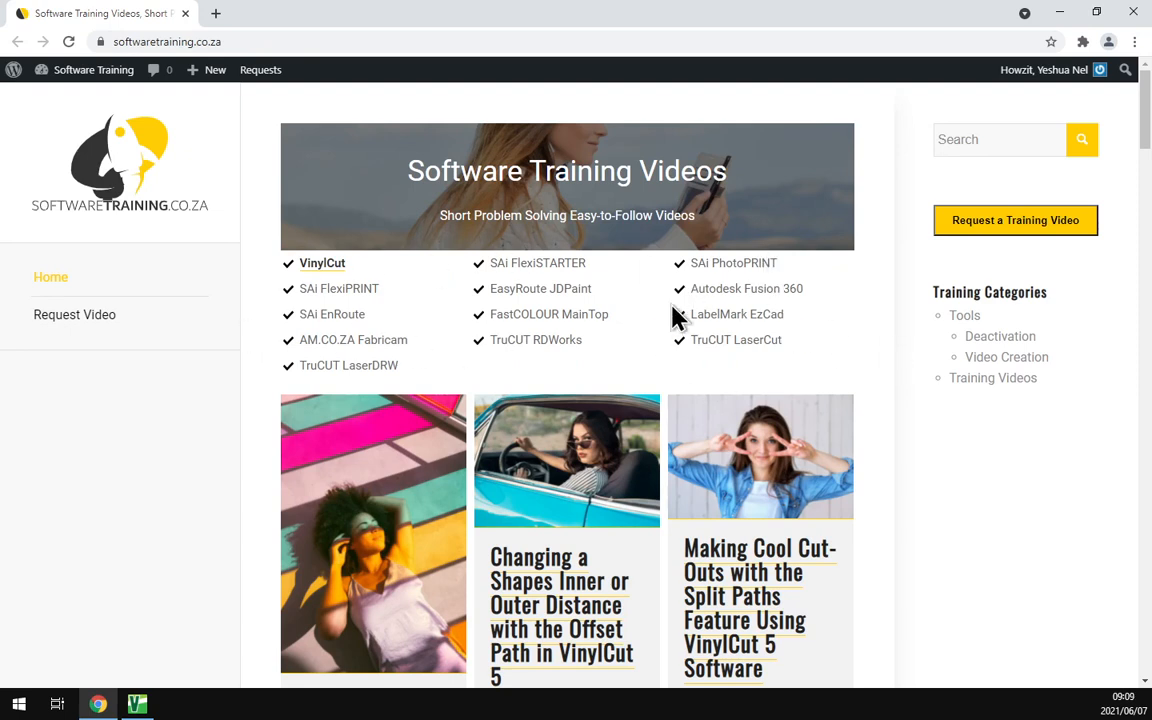
mouse_move(1128, 178)
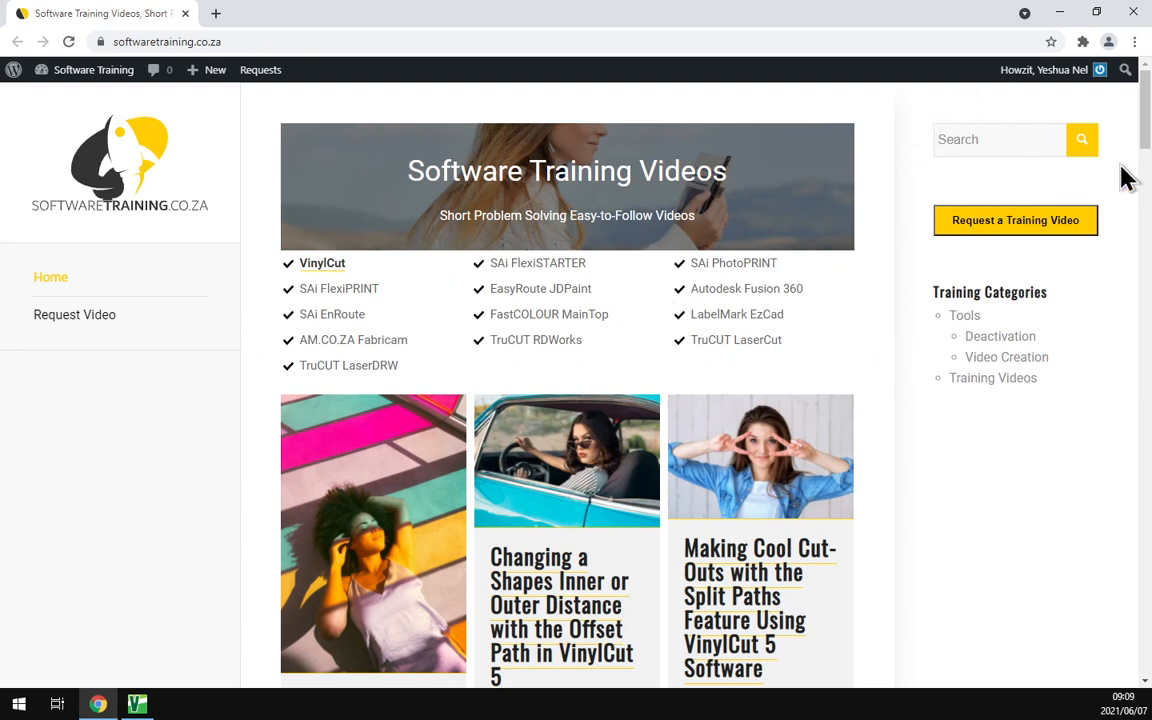
Step: Scroll down the softwaretraining.co.za homepage to view its VinylCut tutorial cards
scroll("down", 3)
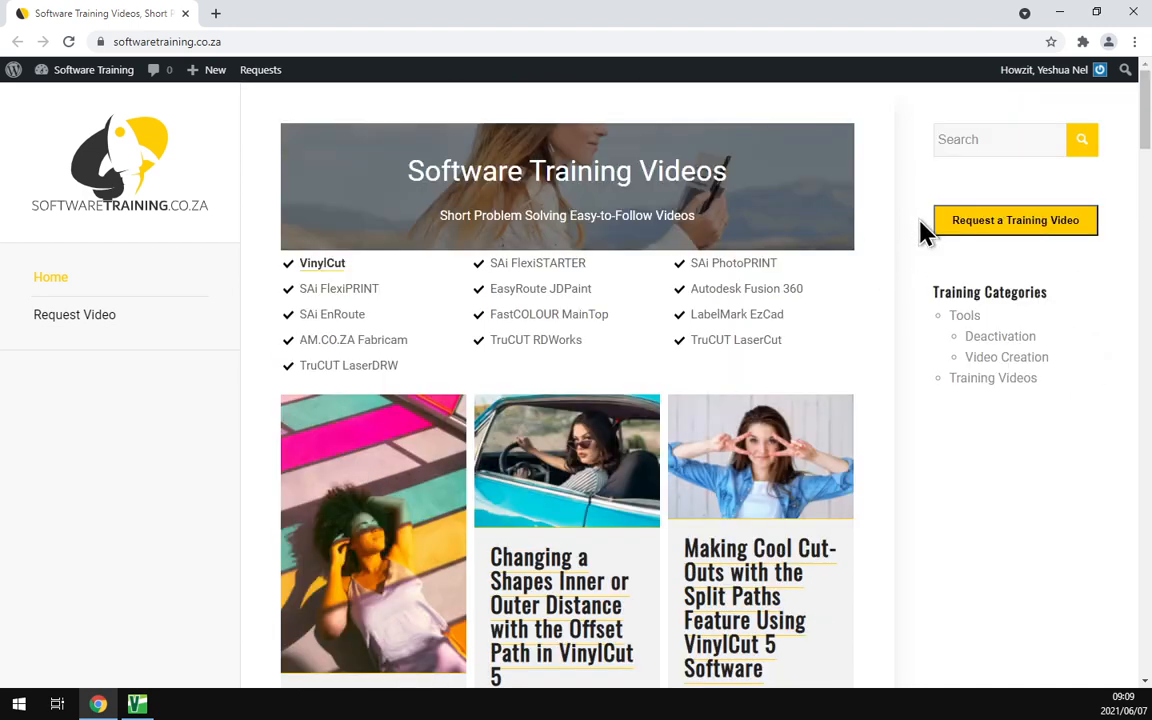
mouse_move(992, 262)
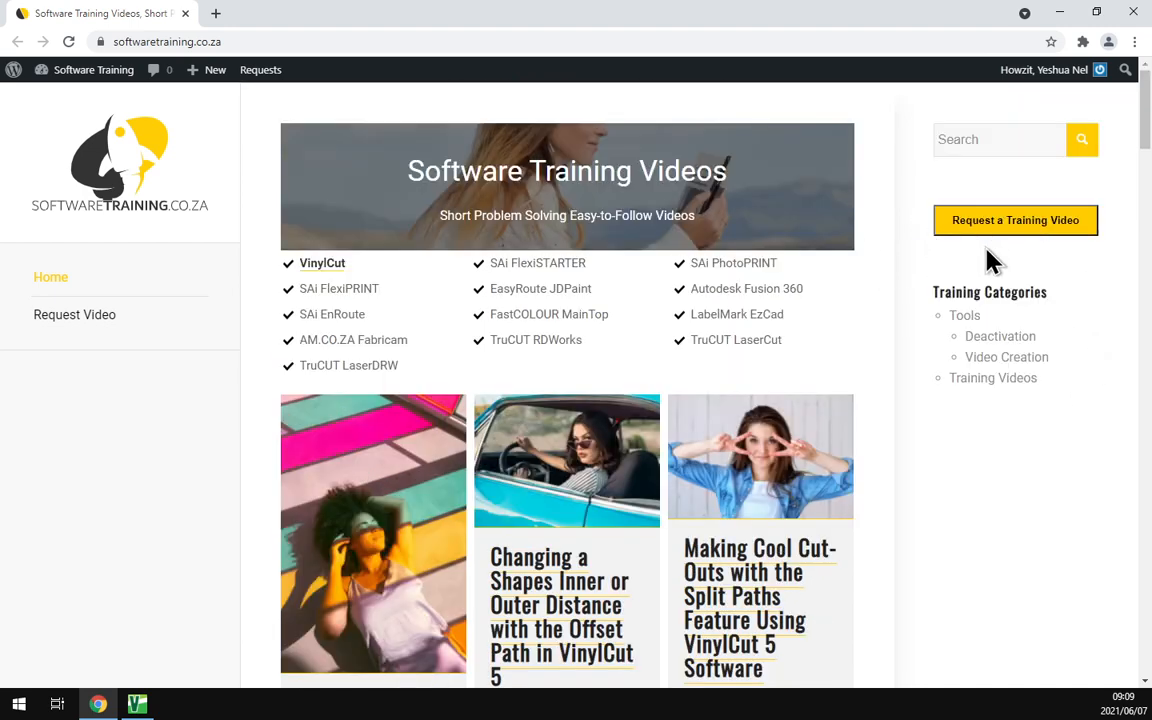
mouse_move(997, 272)
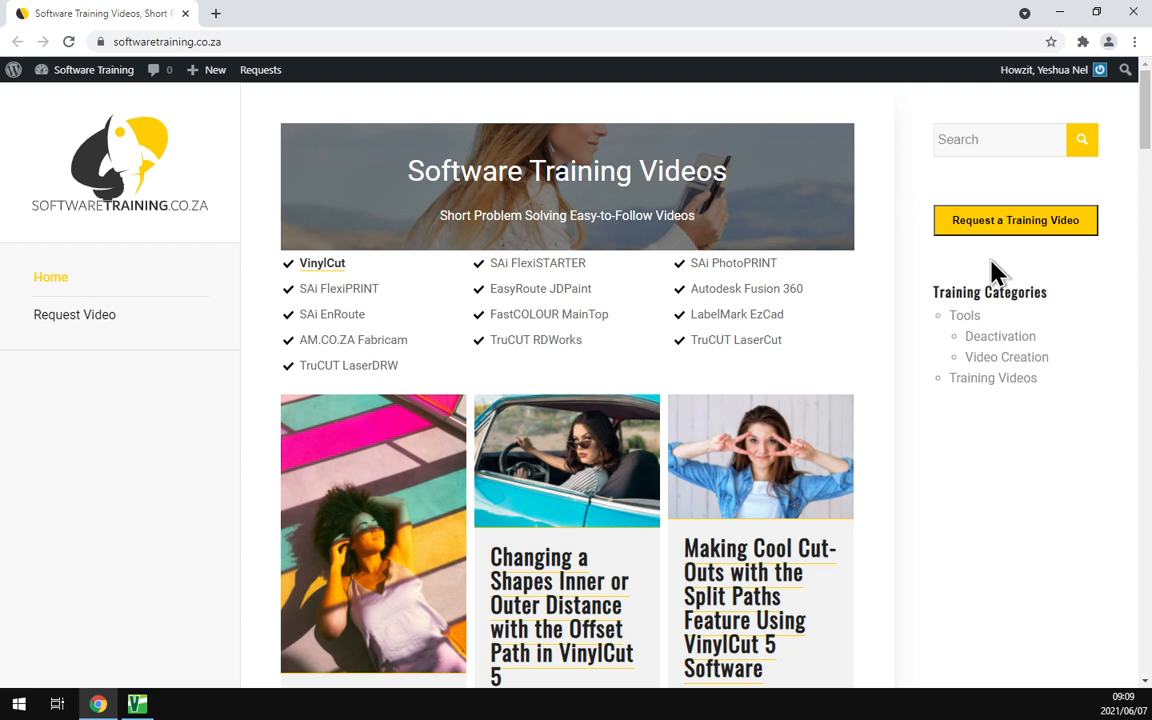
mouse_move(994, 272)
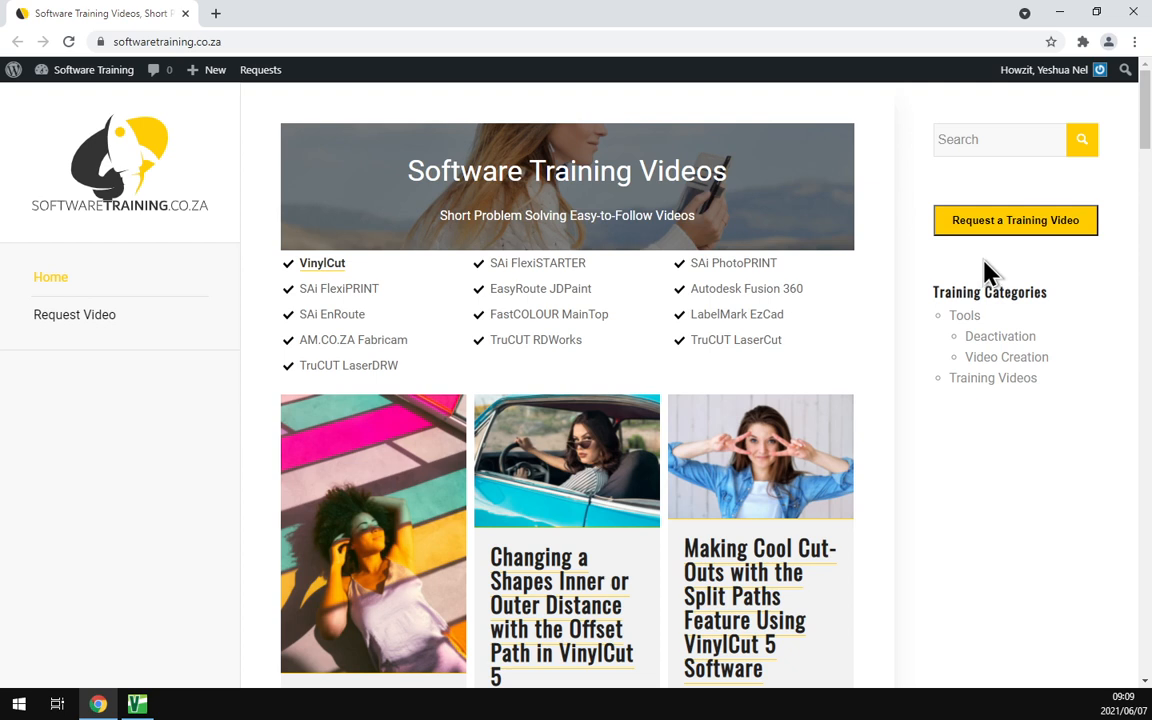